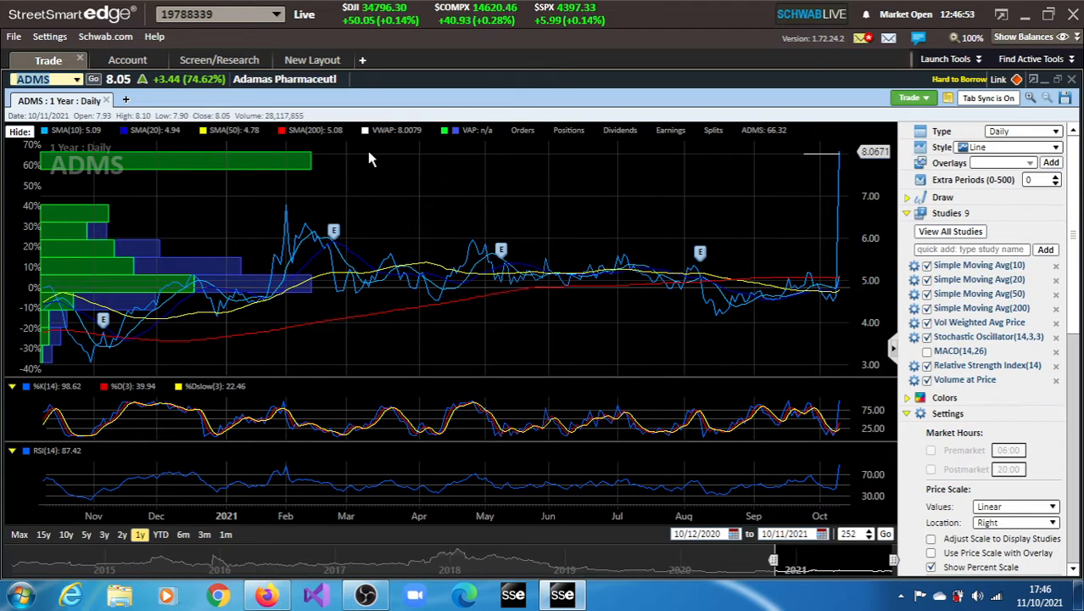
{"action": "mouse_move", "coordinate": [692, 280]}
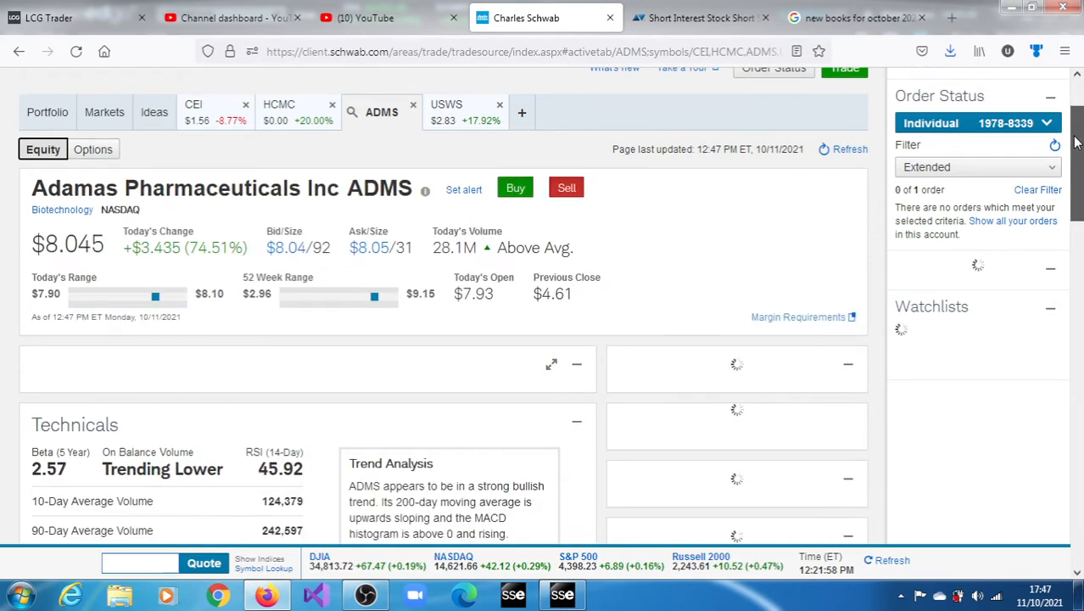
{"action": "scroll", "scroll_direction": "down", "scroll_amount": 3}
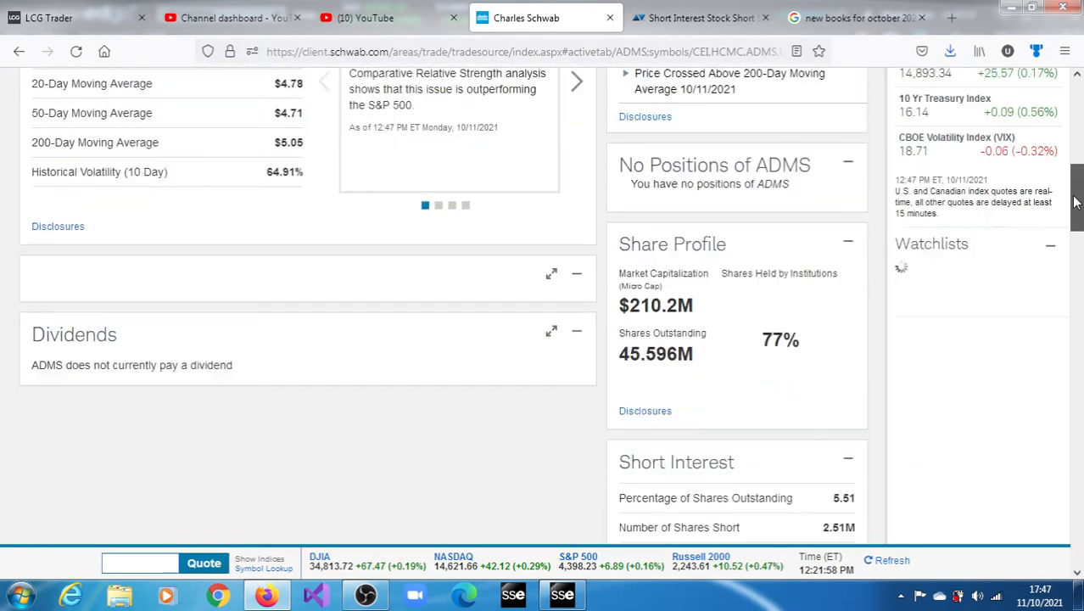
{"action": "scroll", "scroll_direction": "down", "scroll_amount": 3}
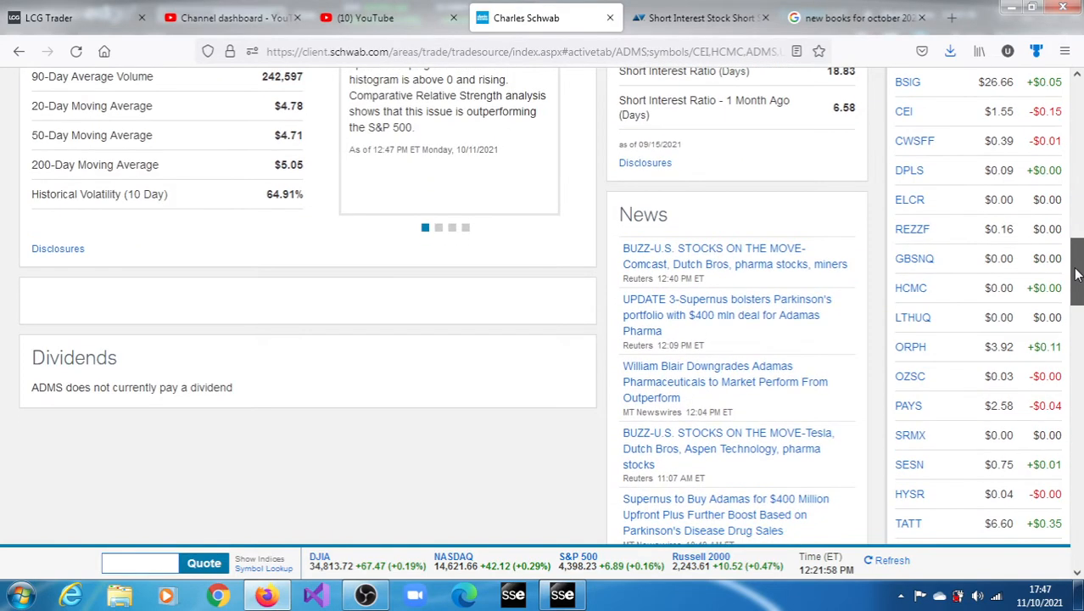
{"action": "scroll", "scroll_direction": "down", "scroll_amount": 3}
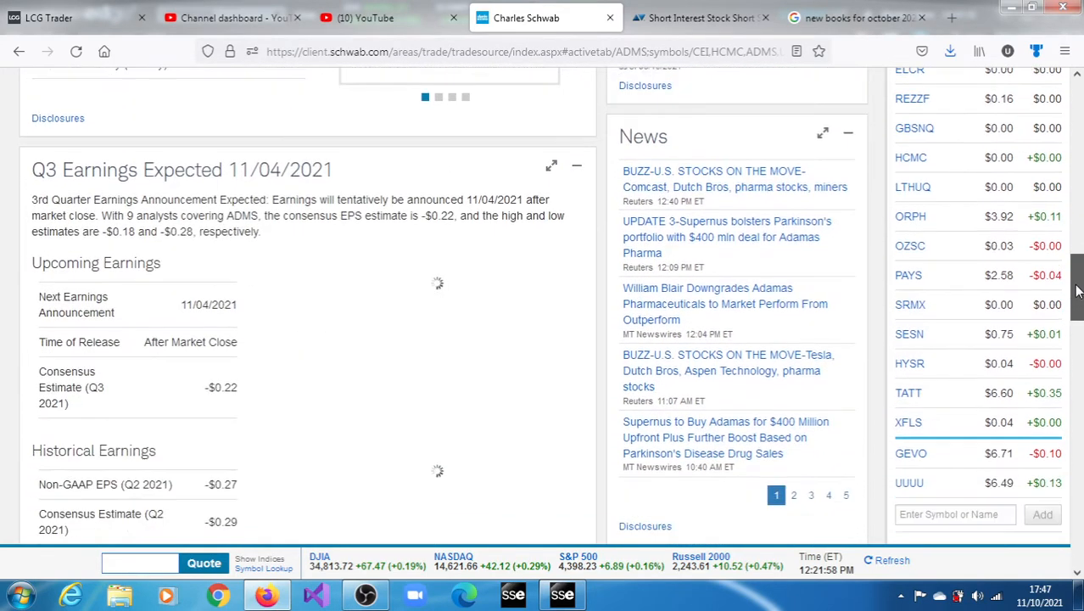
{"action": "scroll", "scroll_direction": "down", "scroll_amount": 3}
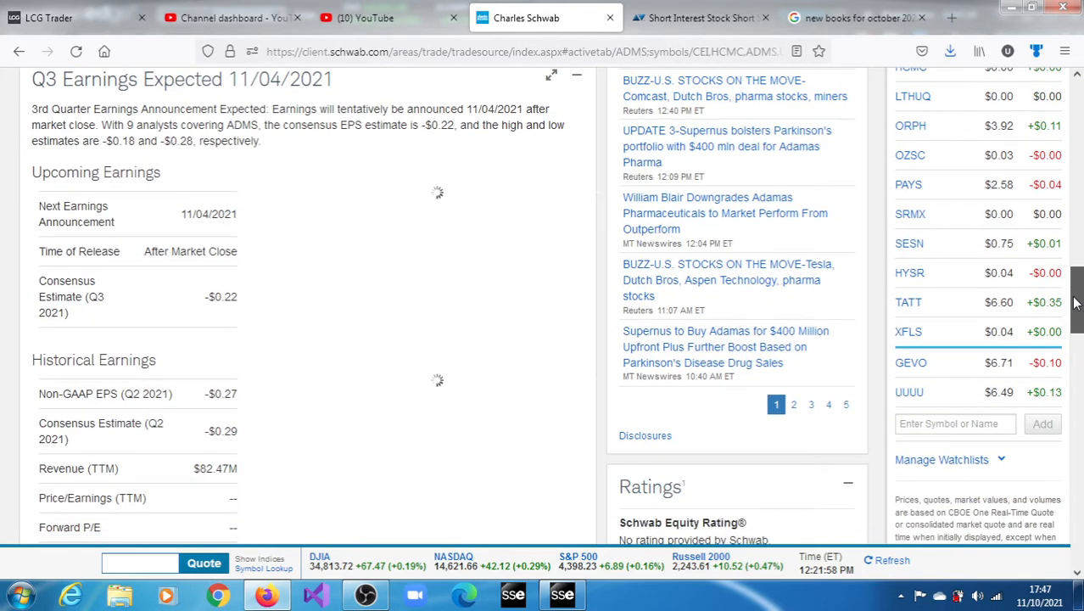
{"action": "scroll", "scroll_direction": "down", "scroll_amount": 3}
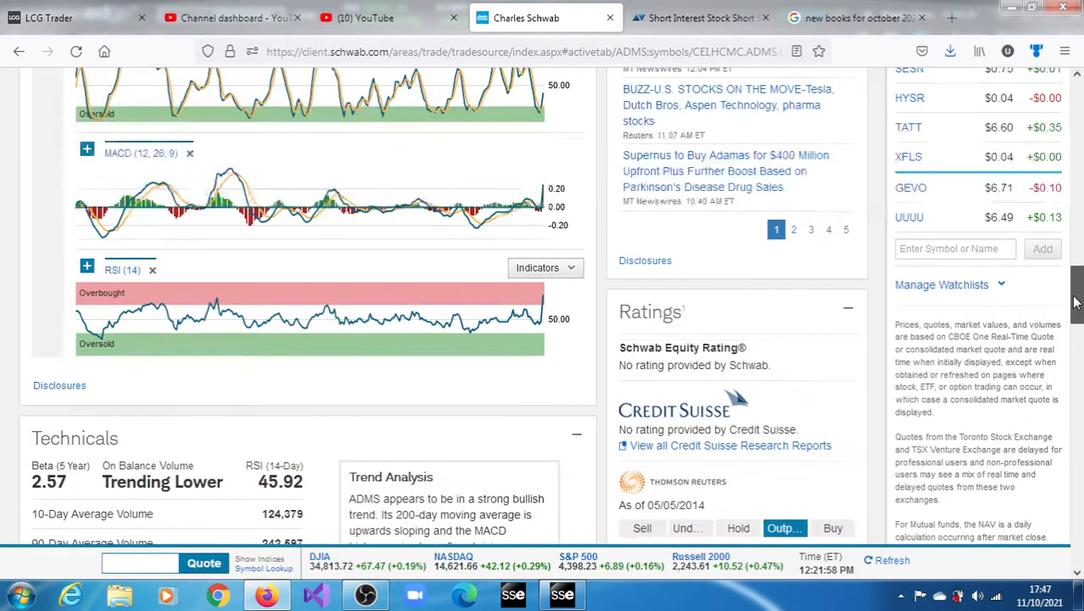
{"action": "scroll", "scroll_direction": "up", "scroll_amount": 3}
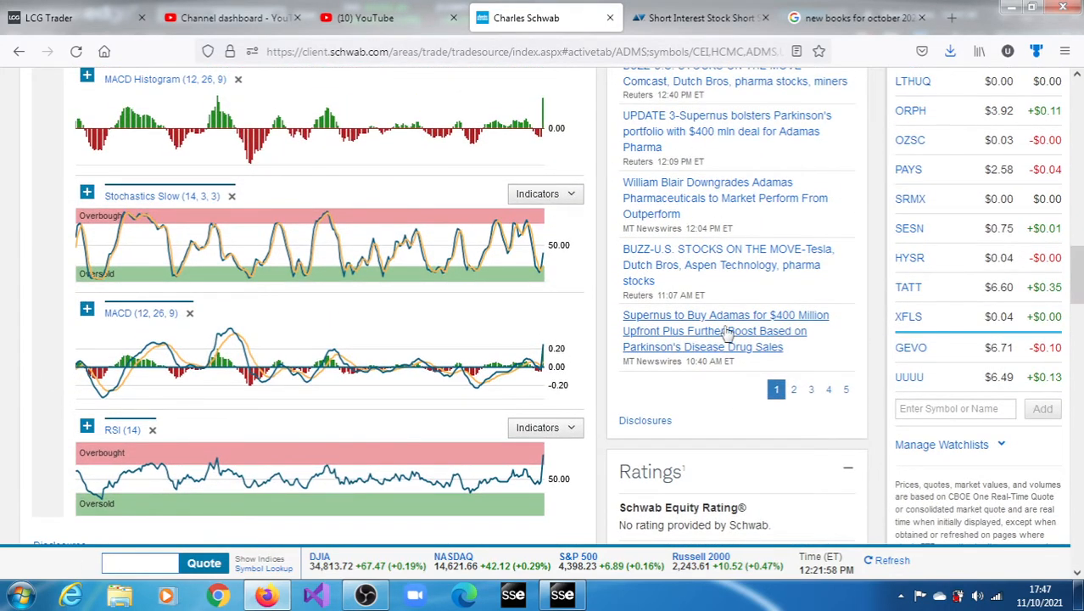
Step: Read the 'Supernus to Buy Adamas for $400 Million' story, including deal terms and Gocovri sales
{"action": "left_click", "coordinate": [726, 331]}
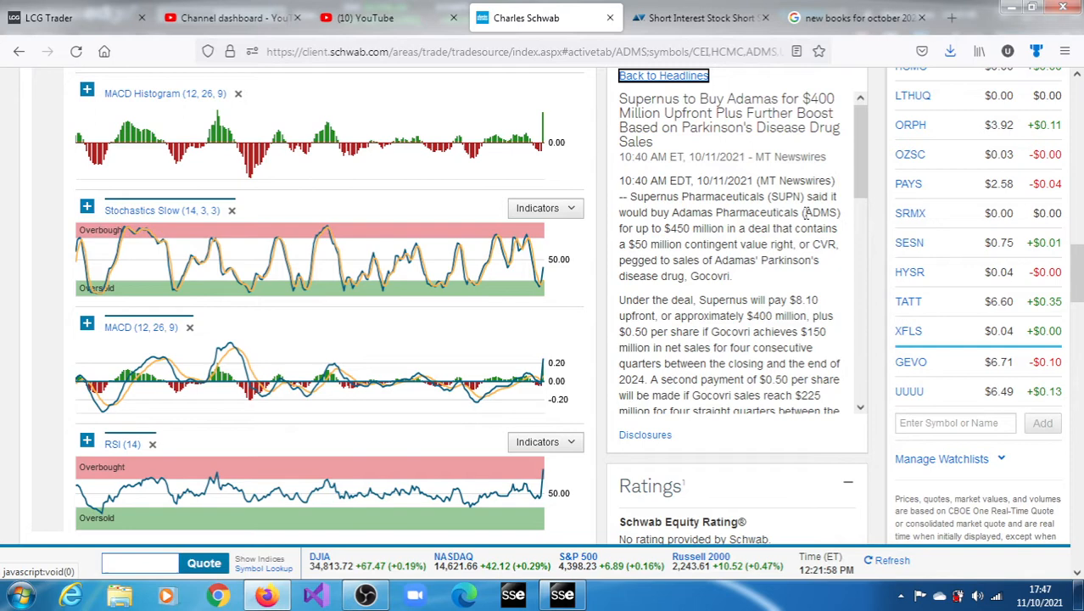
{"action": "mouse_move", "coordinate": [670, 223]}
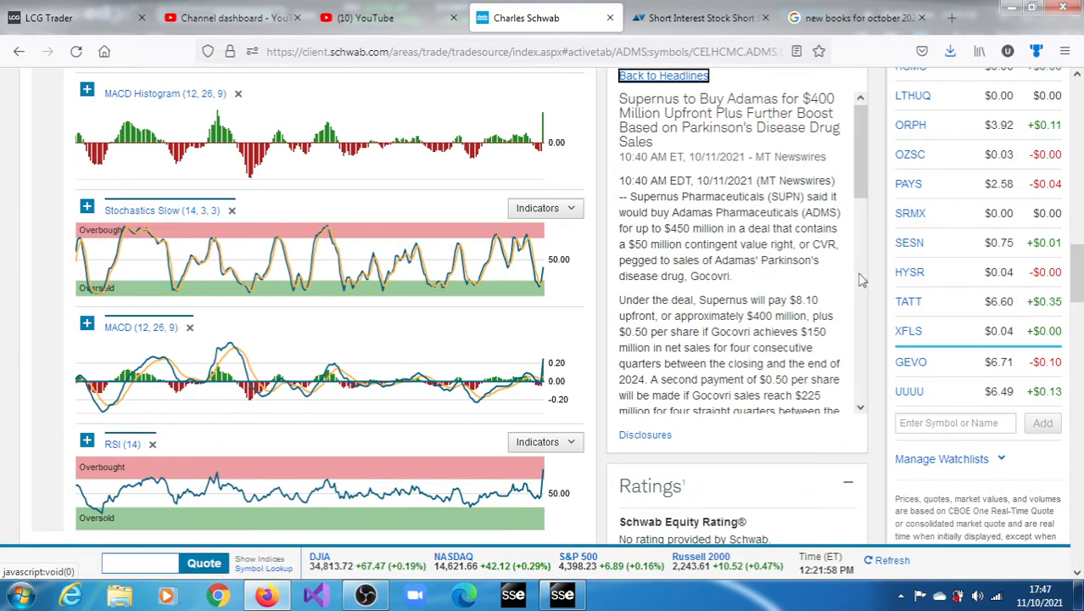
{"action": "mouse_move", "coordinate": [868, 235]}
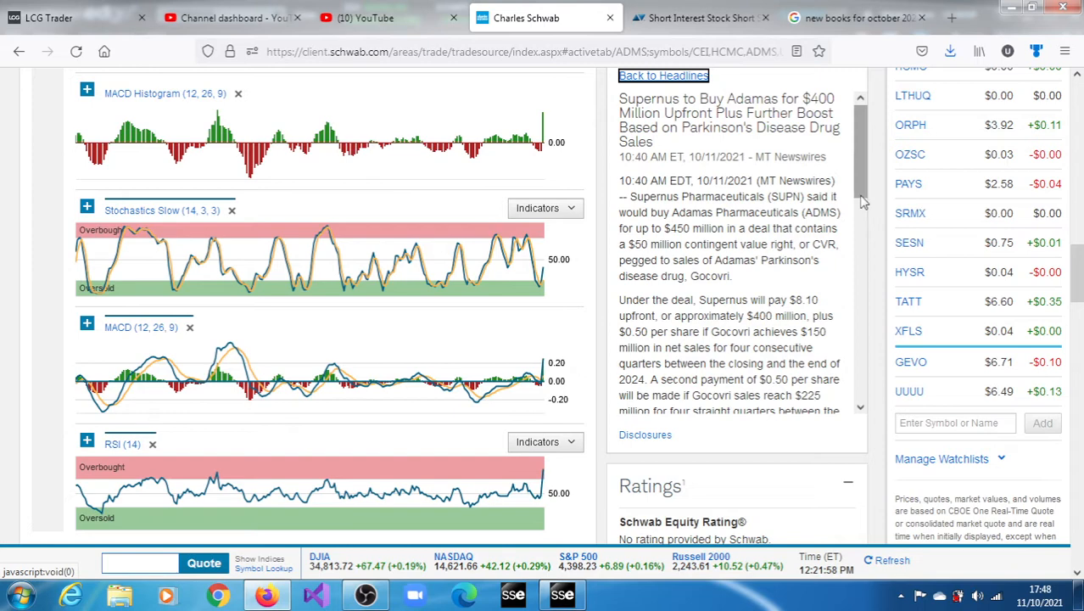
{"action": "scroll", "scroll_direction": "down", "scroll_amount": 3}
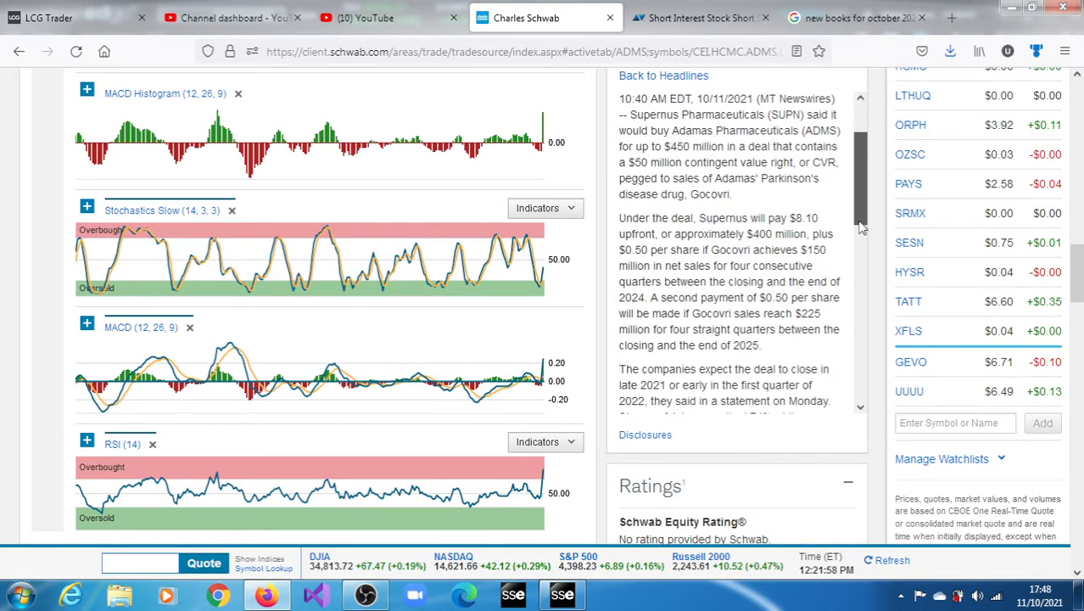
{"action": "scroll", "scroll_direction": "down", "scroll_amount": 3}
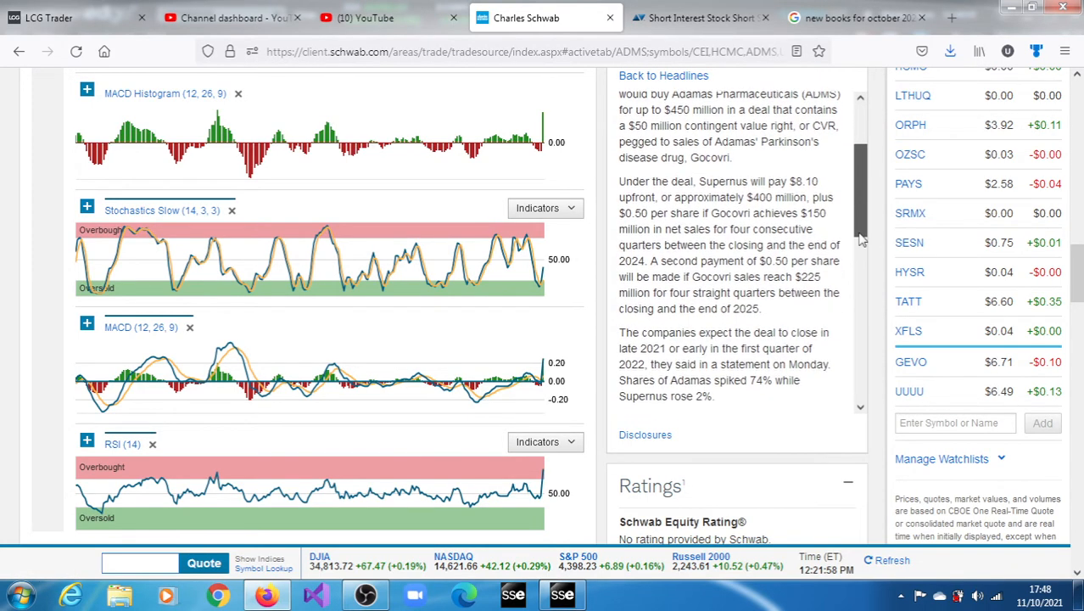
{"action": "scroll", "scroll_direction": "down", "scroll_amount": 3}
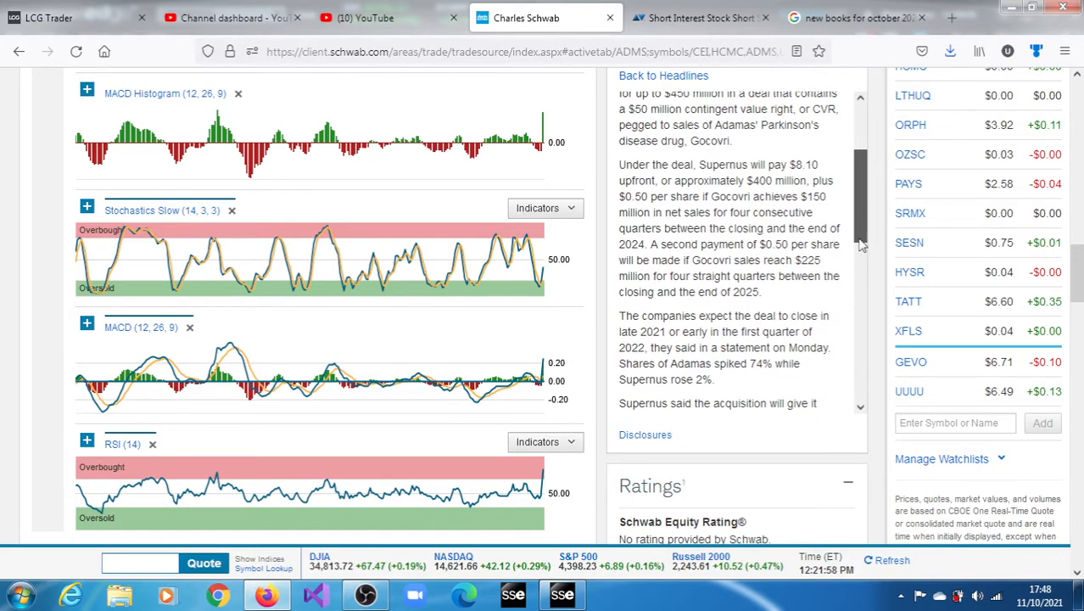
{"action": "scroll", "scroll_direction": "down", "scroll_amount": 3}
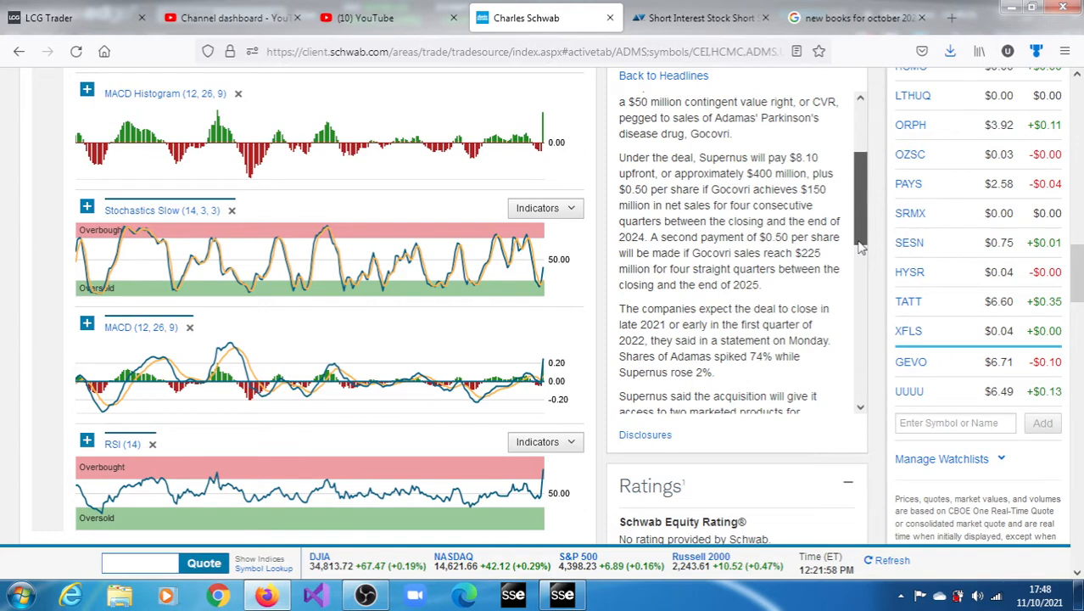
{"action": "scroll", "scroll_direction": "down", "scroll_amount": 3}
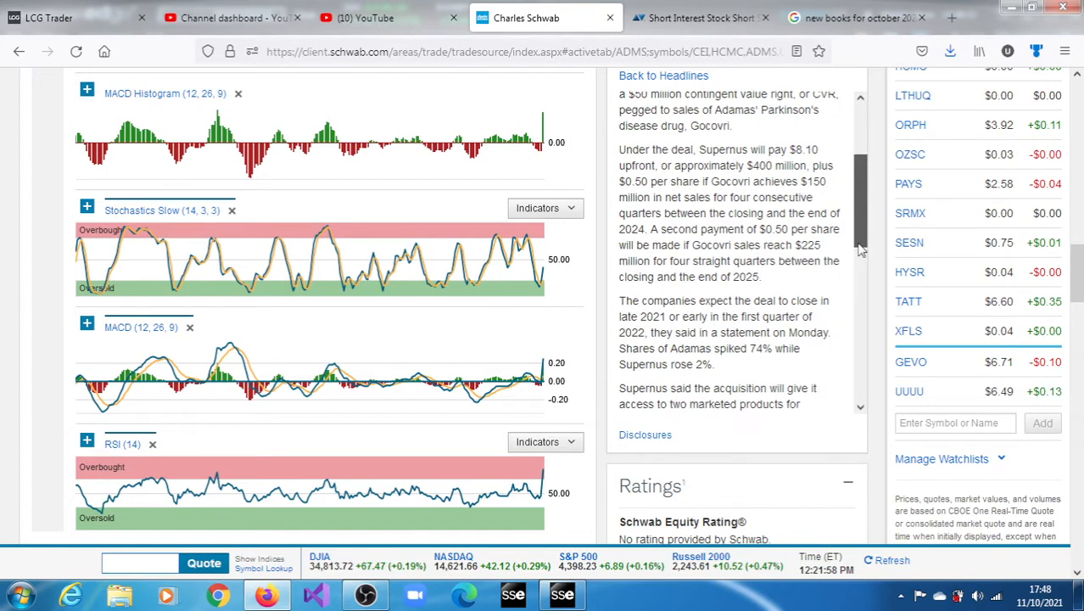
{"action": "scroll", "scroll_direction": "down", "scroll_amount": 3}
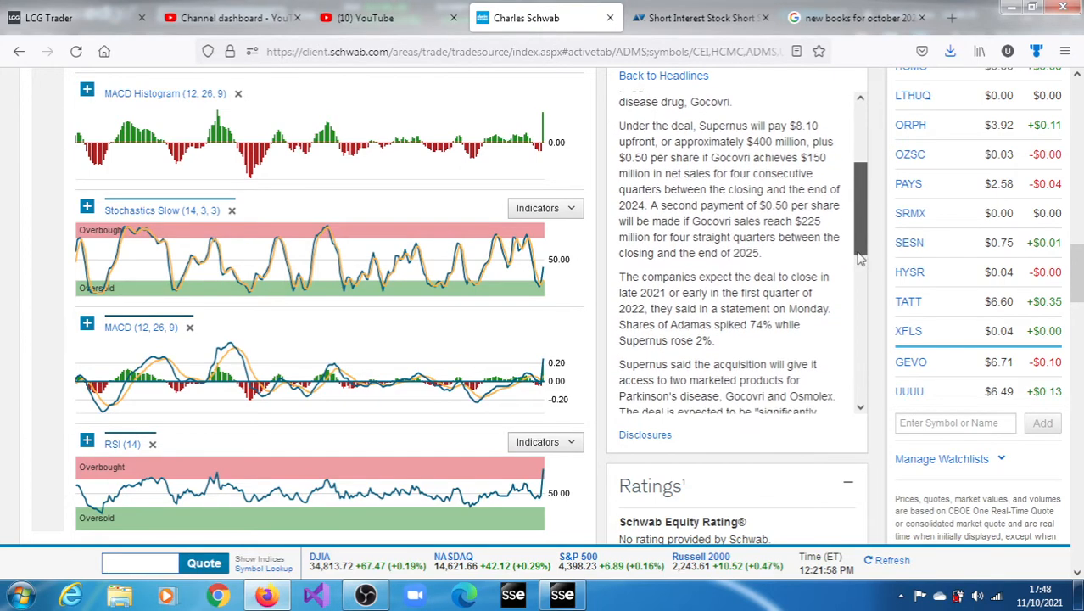
{"action": "scroll", "scroll_direction": "down", "scroll_amount": 3}
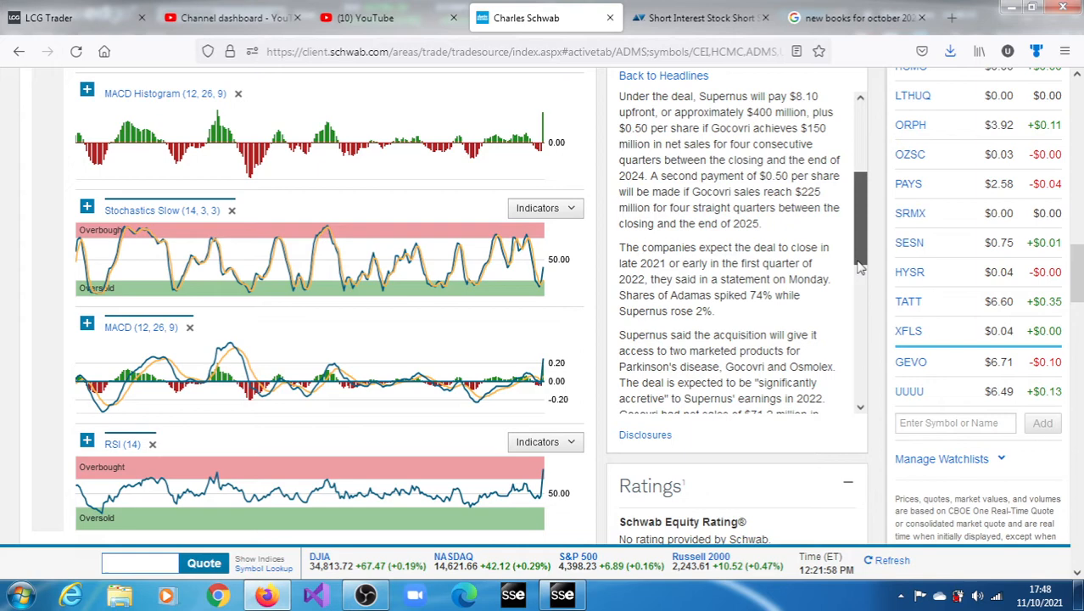
{"action": "scroll", "scroll_direction": "down", "scroll_amount": 3}
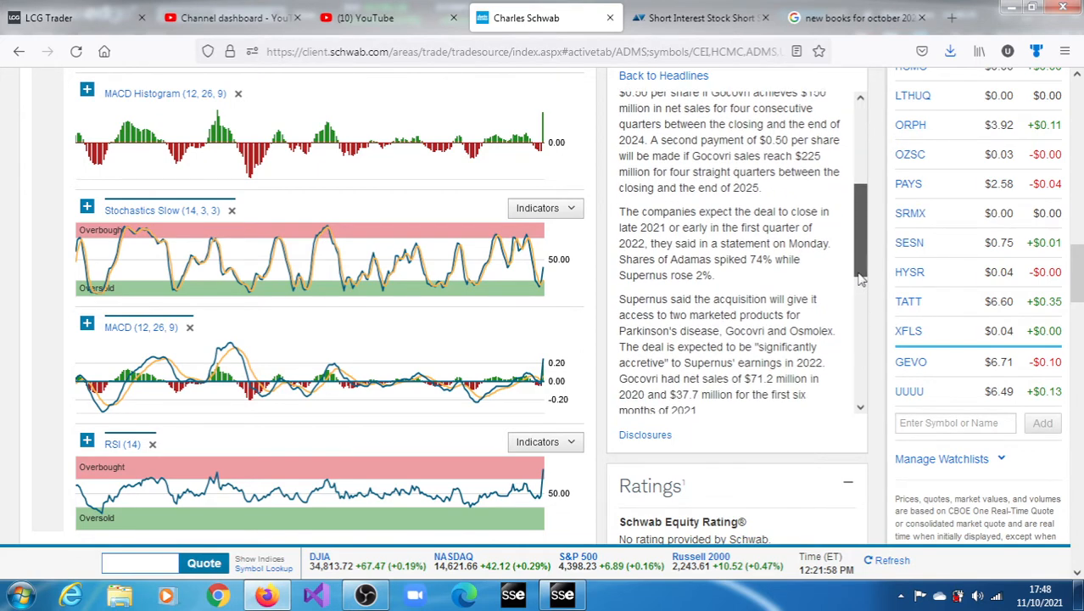
{"action": "scroll", "scroll_direction": "down", "scroll_amount": 3}
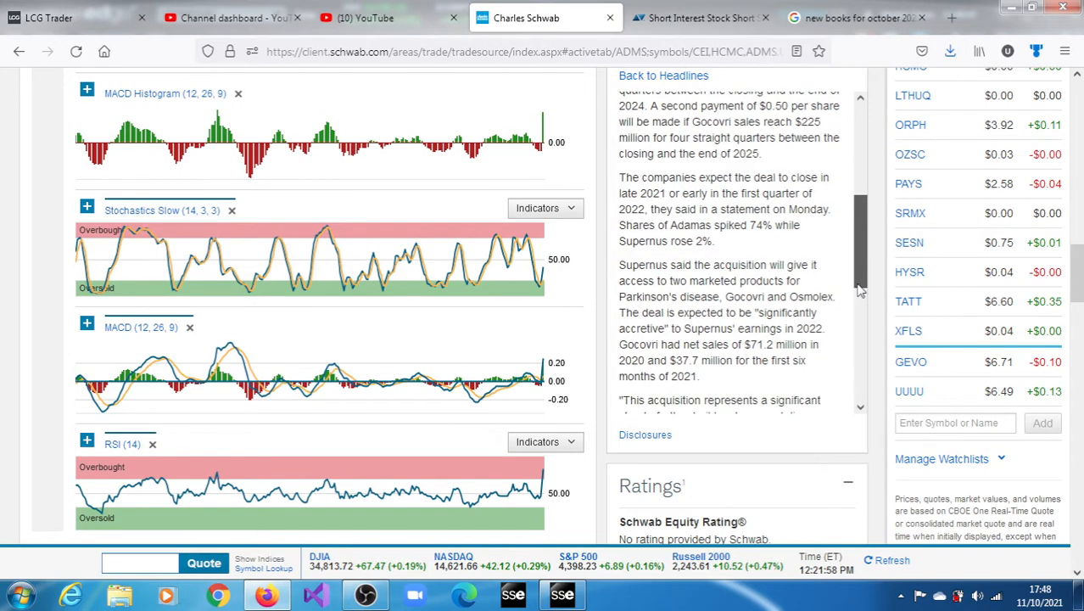
{"action": "scroll", "scroll_direction": "down", "scroll_amount": 3}
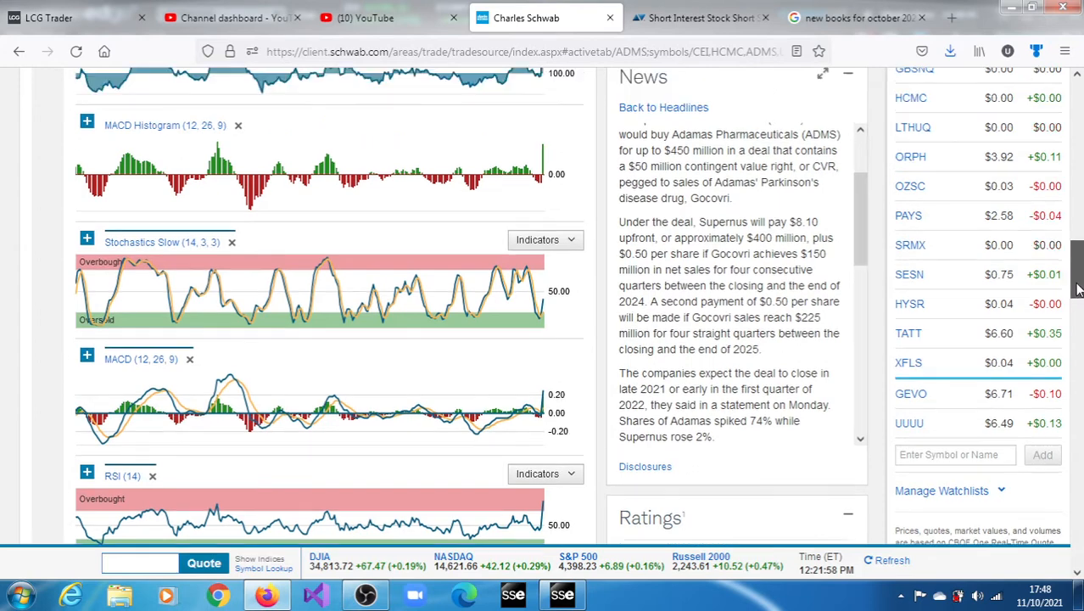
{"action": "scroll", "scroll_direction": "down", "scroll_amount": 3}
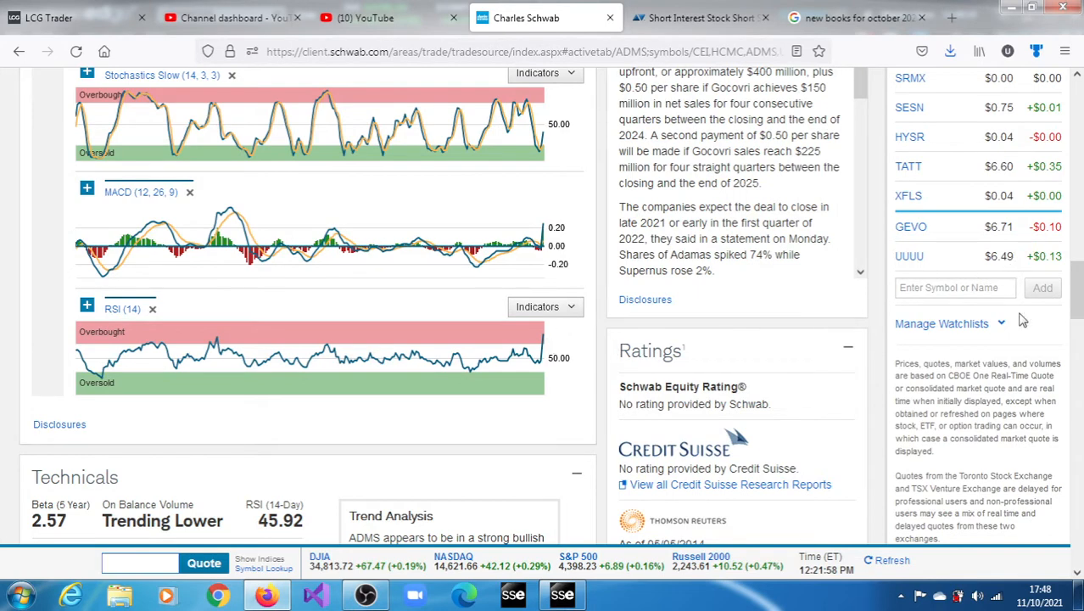
{"action": "scroll", "scroll_direction": "down", "scroll_amount": 3}
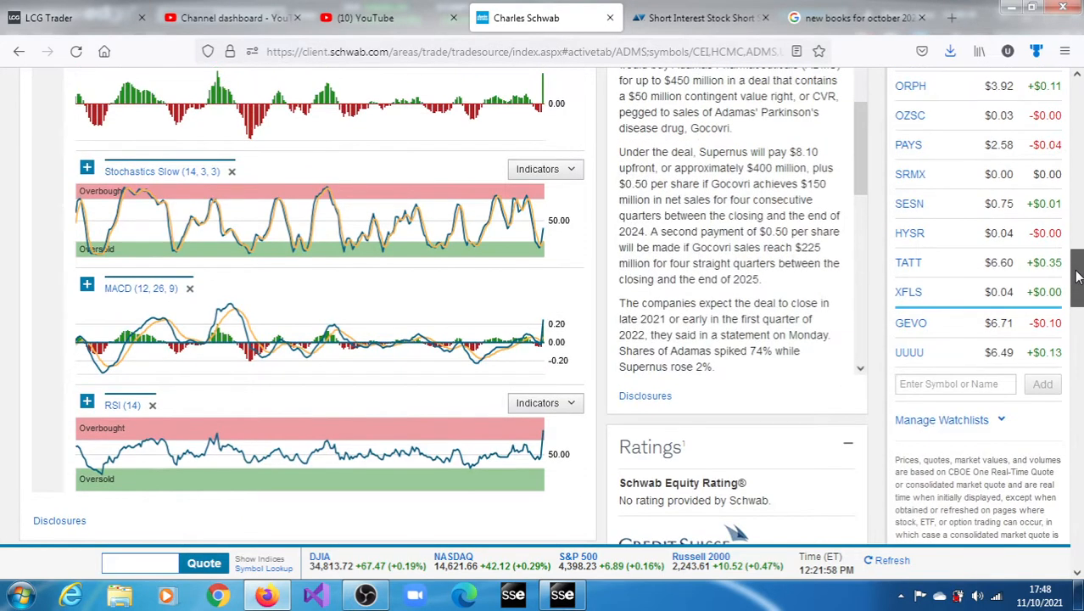
{"action": "scroll", "scroll_direction": "down", "scroll_amount": 3}
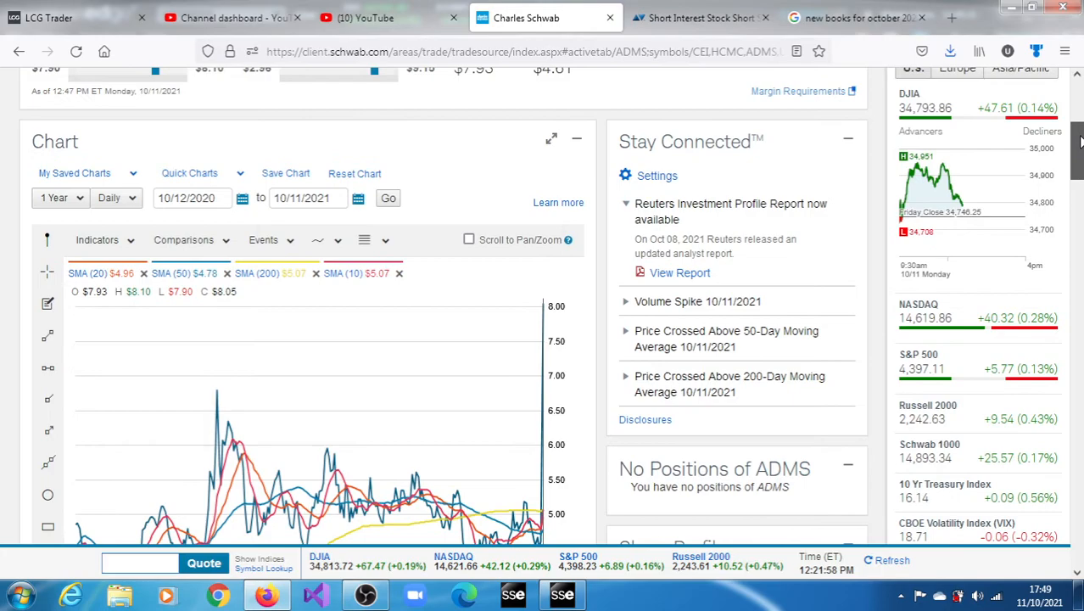
{"action": "scroll", "scroll_direction": "down", "scroll_amount": 3}
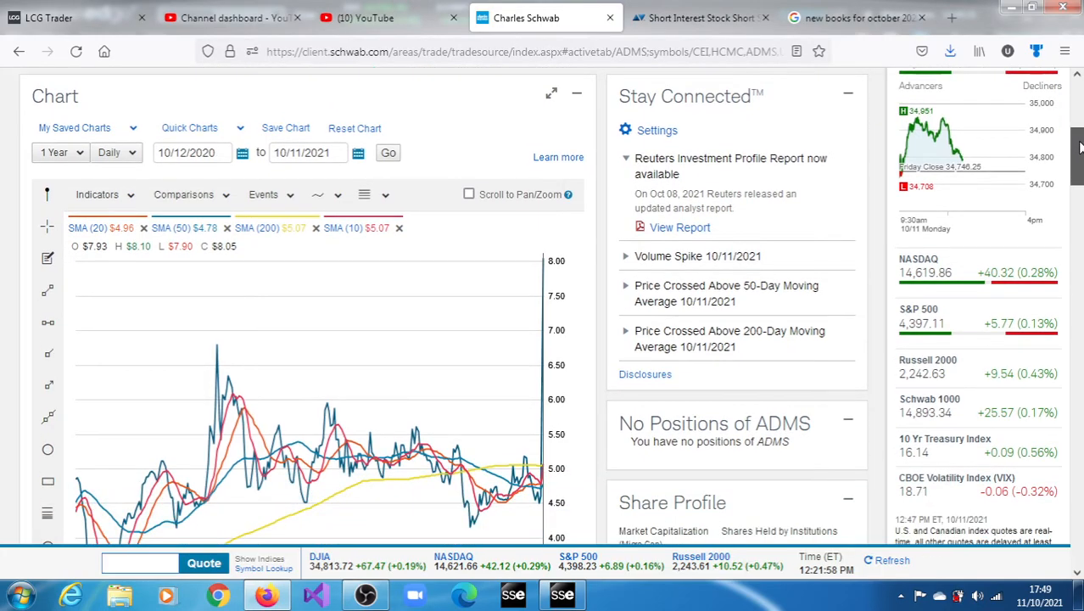
{"action": "scroll", "scroll_direction": "down", "scroll_amount": 3}
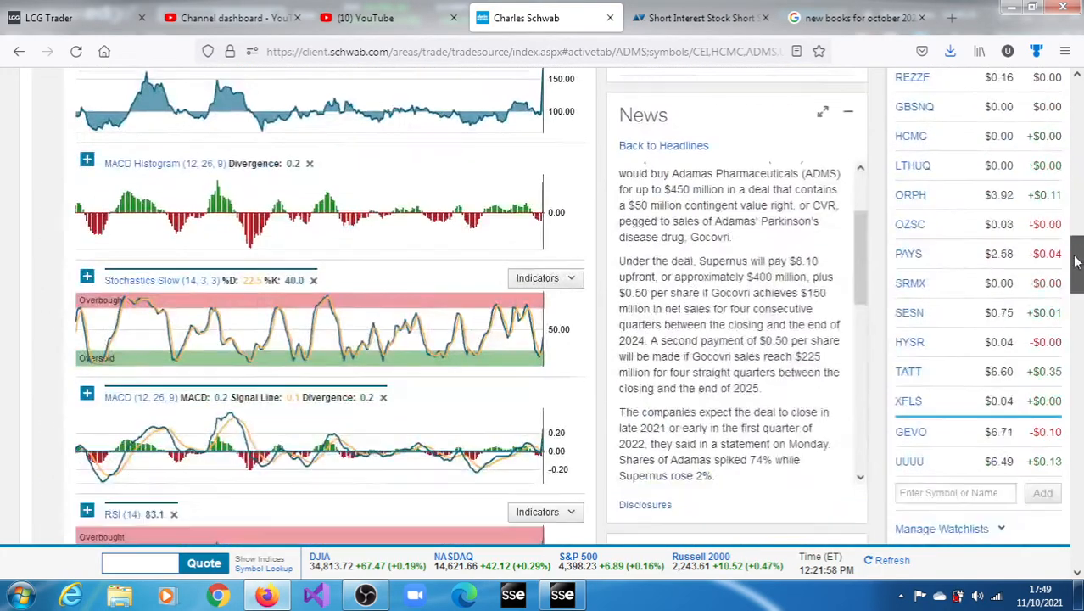
{"action": "scroll", "scroll_direction": "down", "scroll_amount": 3}
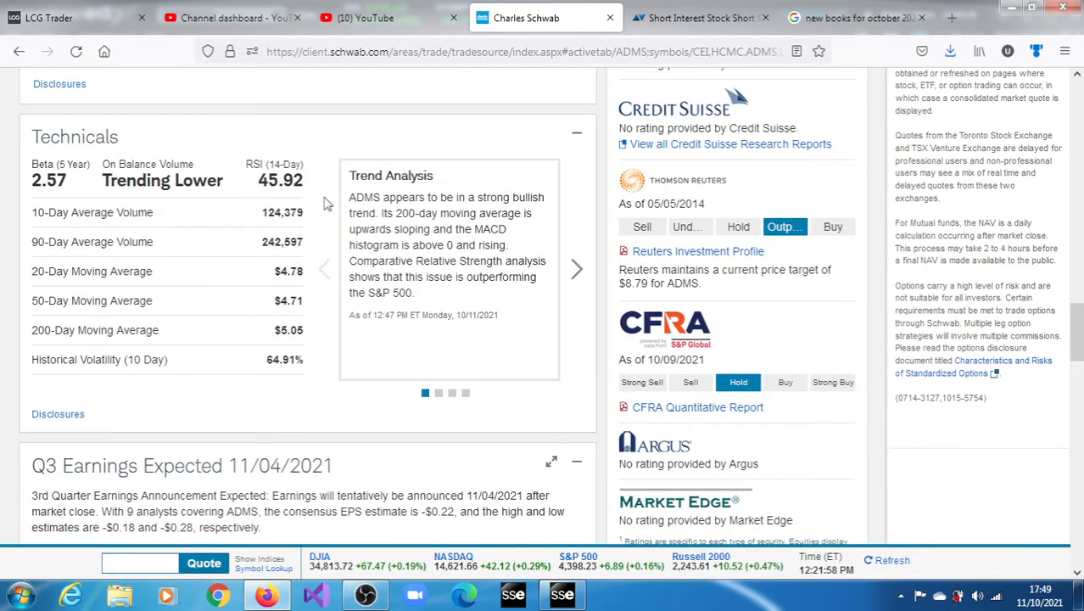
{"action": "mouse_move", "coordinate": [602, 261]}
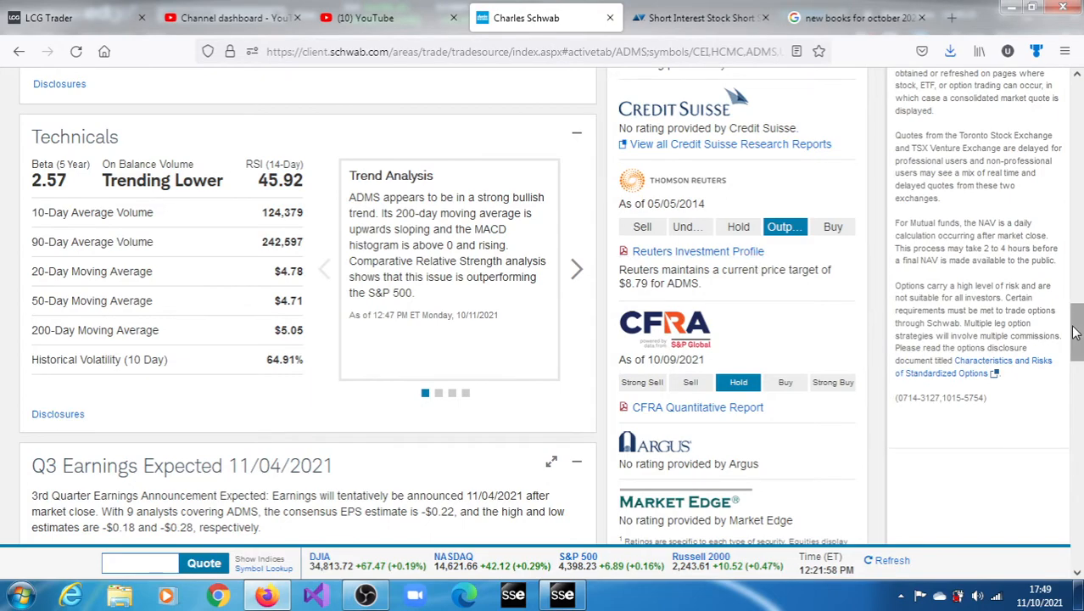
{"action": "scroll", "scroll_direction": "down", "scroll_amount": 3}
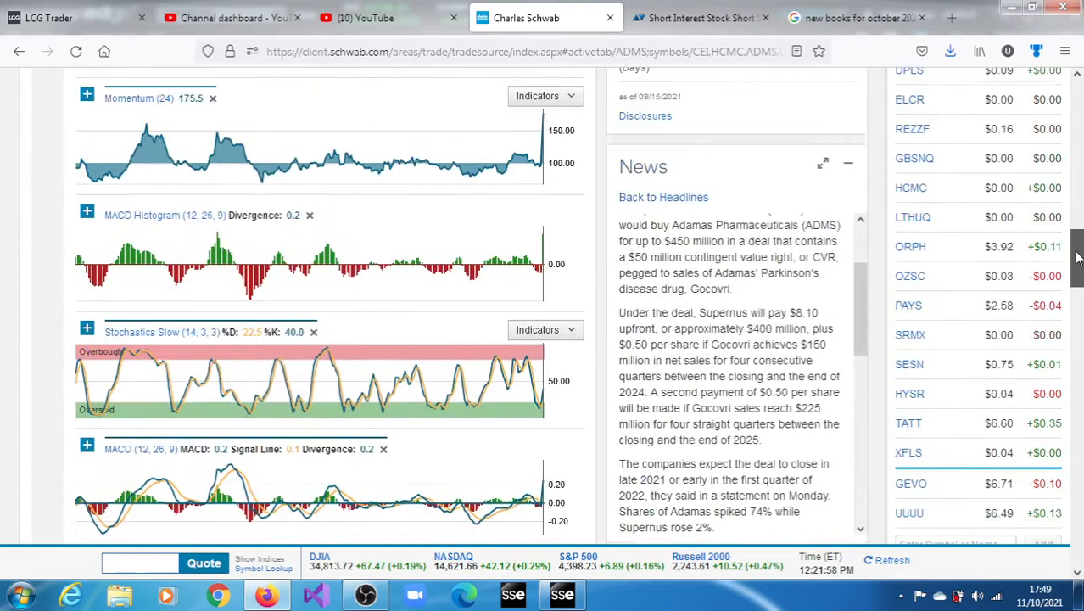
{"action": "scroll", "scroll_direction": "up", "scroll_amount": 3}
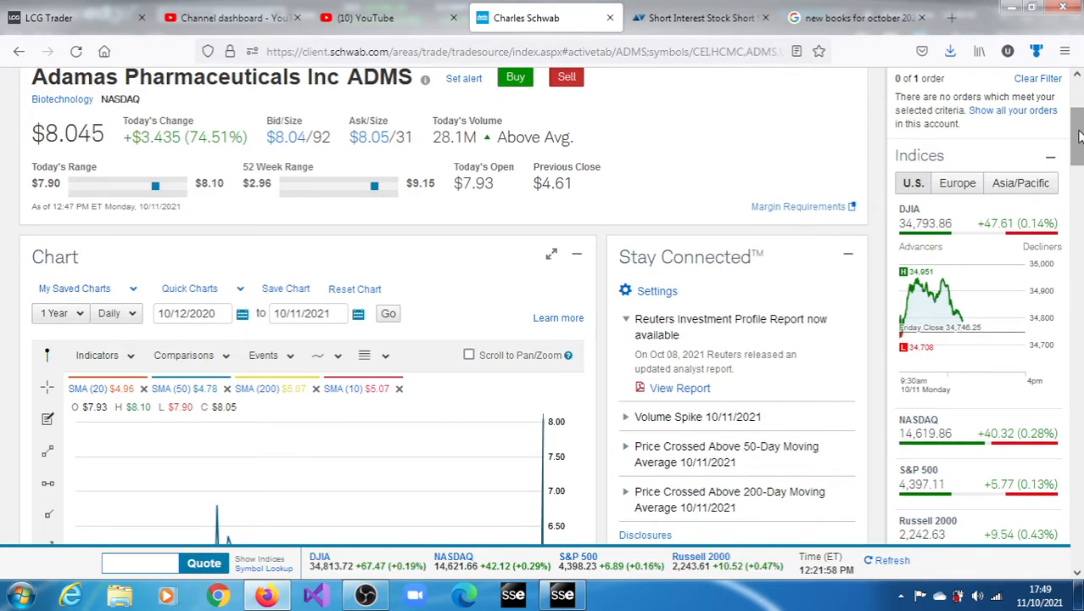
{"action": "mouse_move", "coordinate": [1077, 166]}
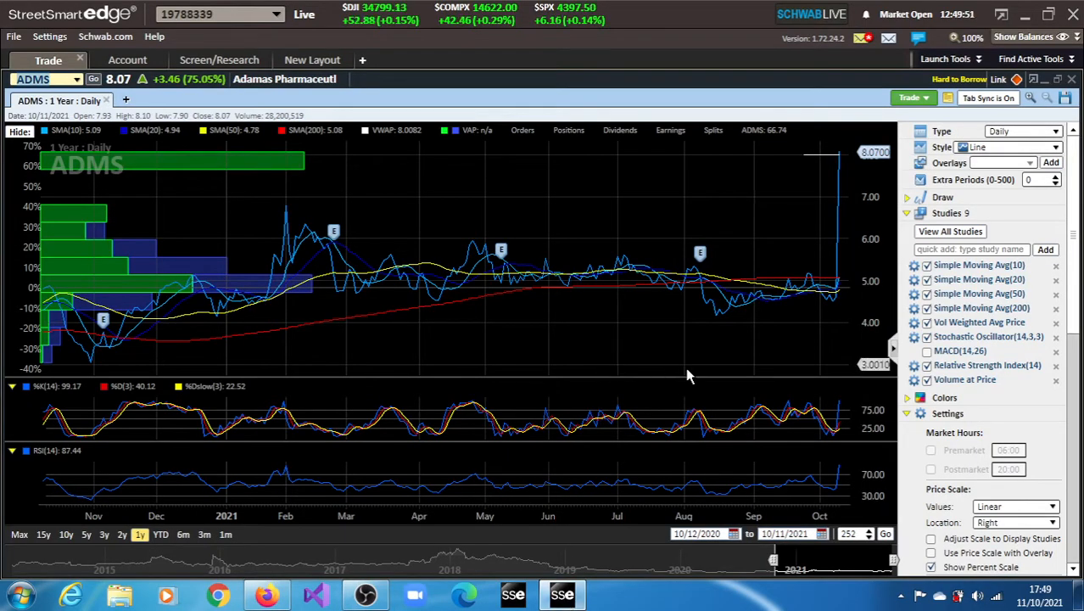
{"action": "mouse_move", "coordinate": [834, 309]}
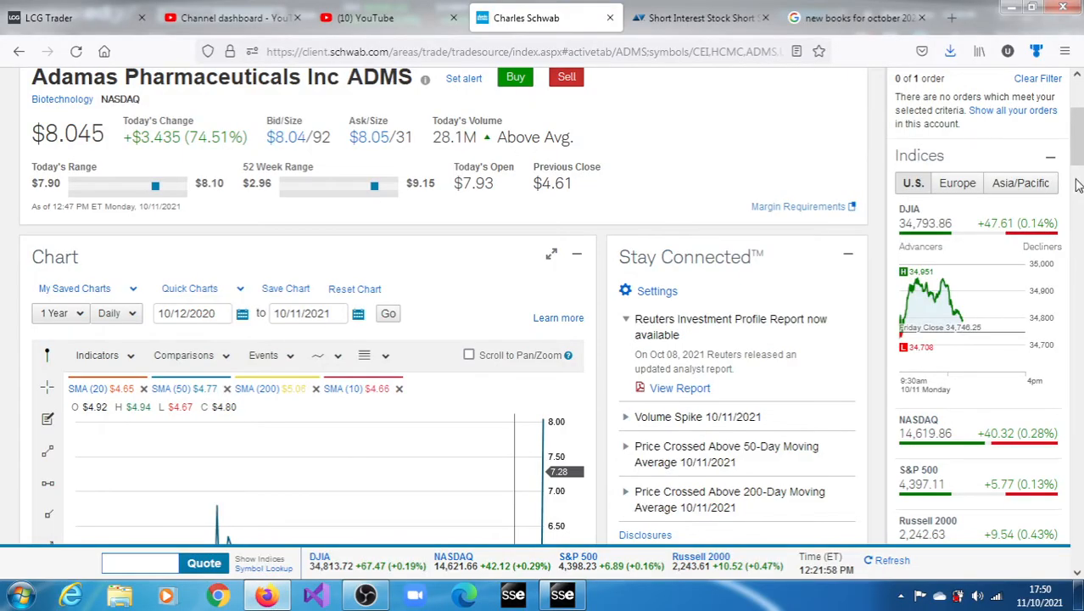
Step: Skim Schwab's ADMS share profile and short interest, then return to the StreetSmart Edge ADMS chart
{"action": "scroll", "scroll_direction": "down", "scroll_amount": 3}
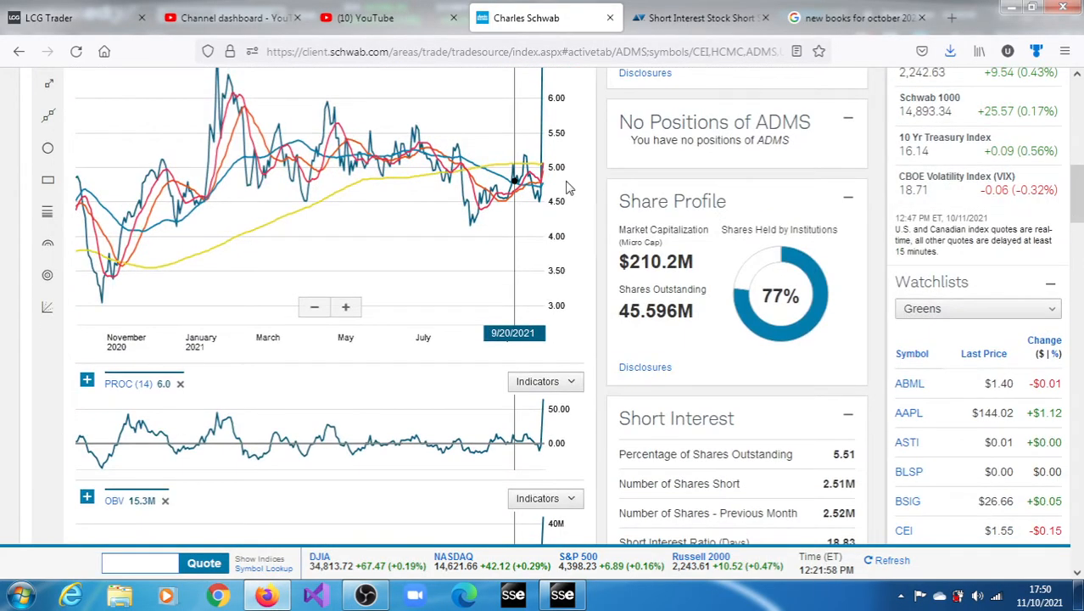
{"action": "mouse_move", "coordinate": [540, 202]}
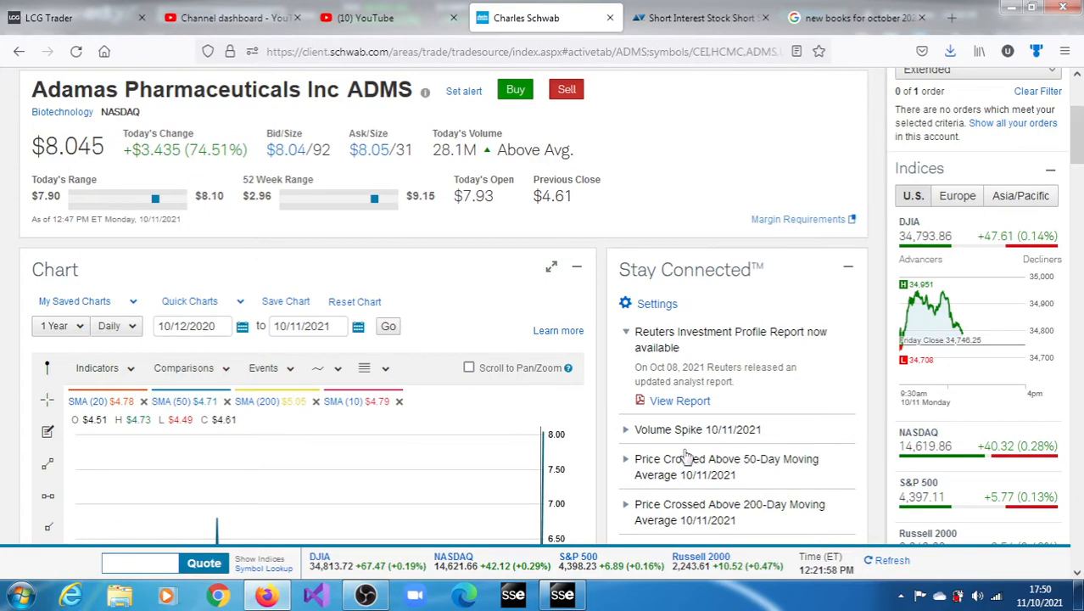
{"action": "left_click", "coordinate": [562, 594]}
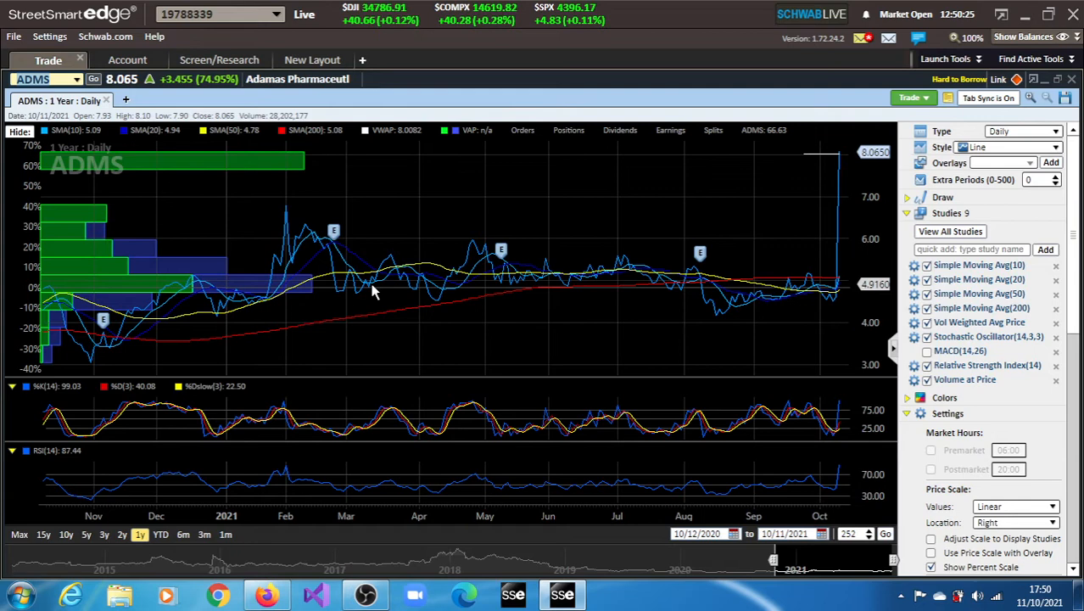
Step: Load U.S. Well Services (USWS) into the StreetSmart Edge one-year daily chart
{"action": "type", "text": "USWS"}
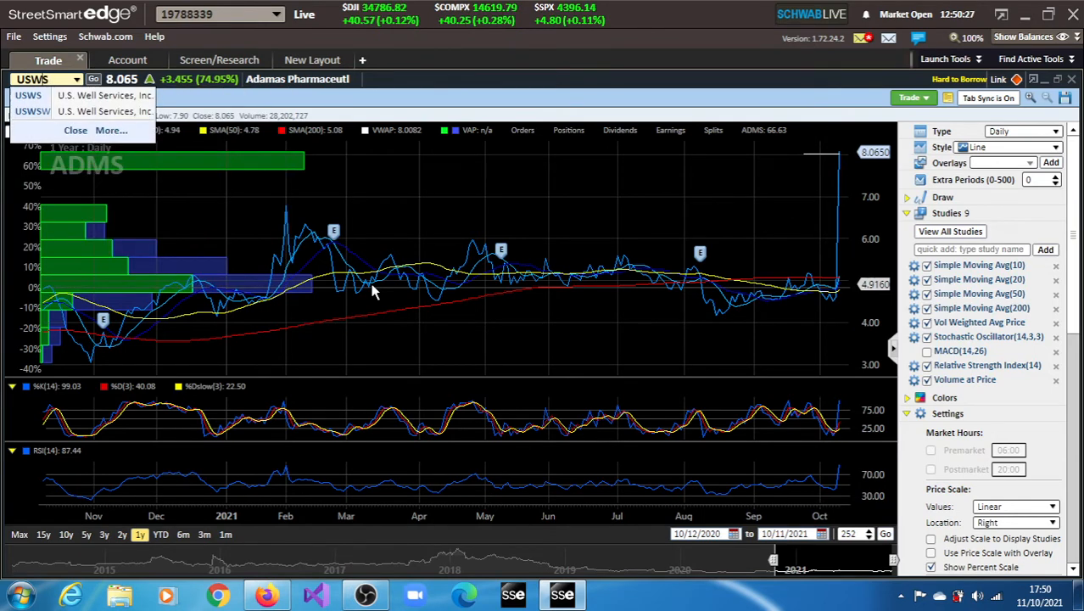
{"action": "left_click", "coordinate": [27, 95]}
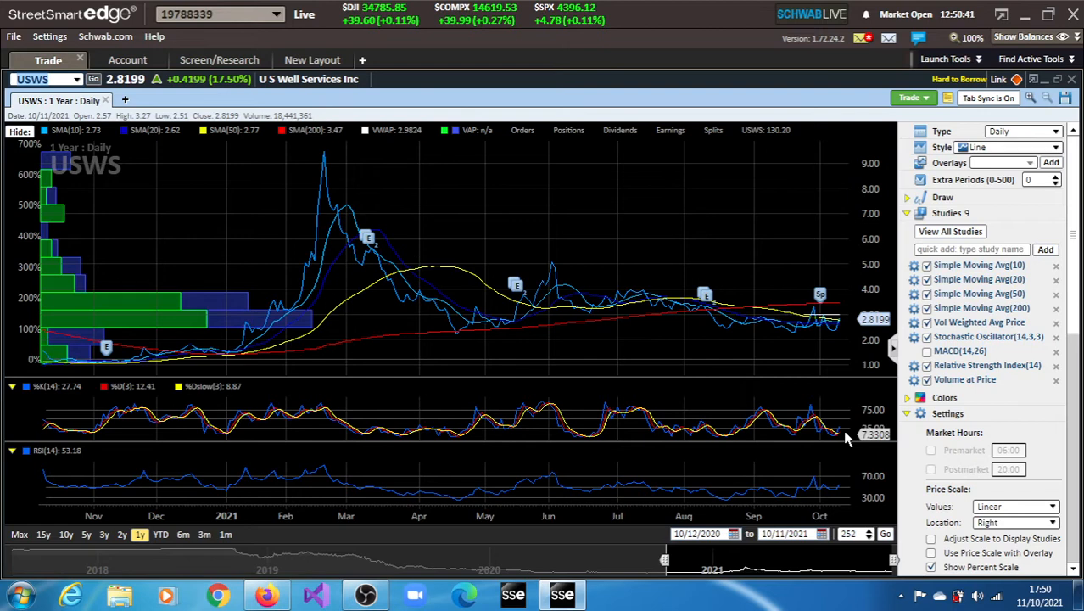
{"action": "mouse_move", "coordinate": [841, 437]}
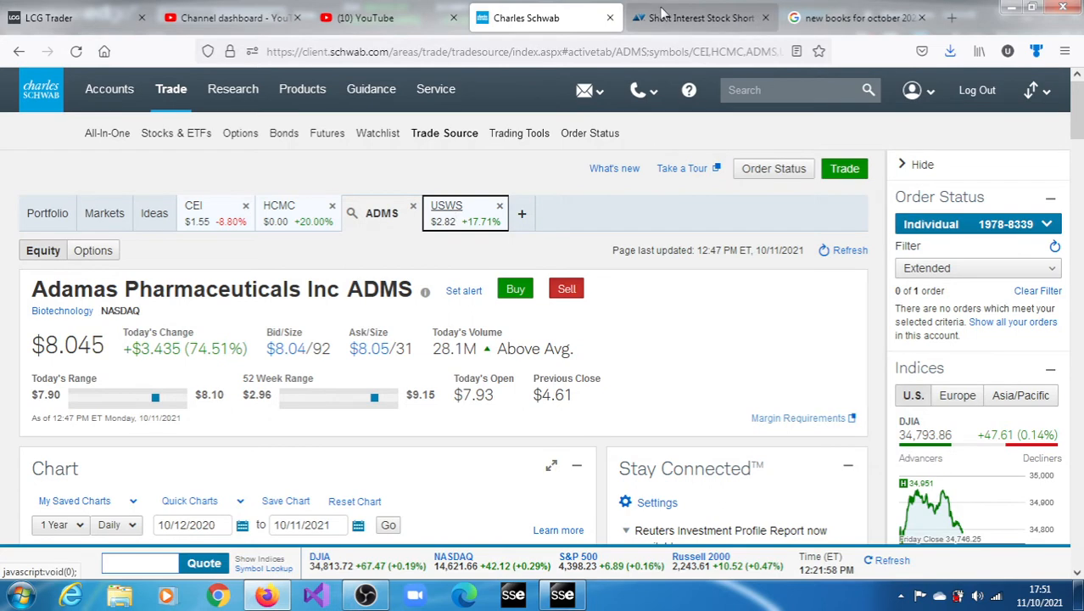
Step: Review shortsqueeze.com's USWS short quote (20.31% of float, 1.1 days to cover), then return to the USWS chart
{"action": "left_click", "coordinate": [699, 17]}
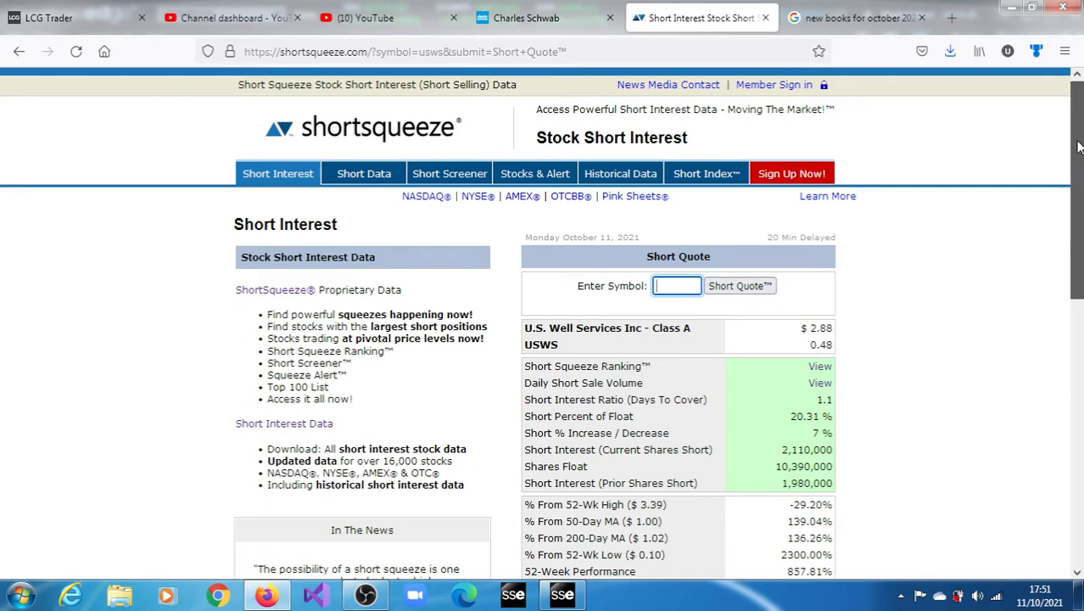
{"action": "scroll", "scroll_direction": "down", "scroll_amount": 3}
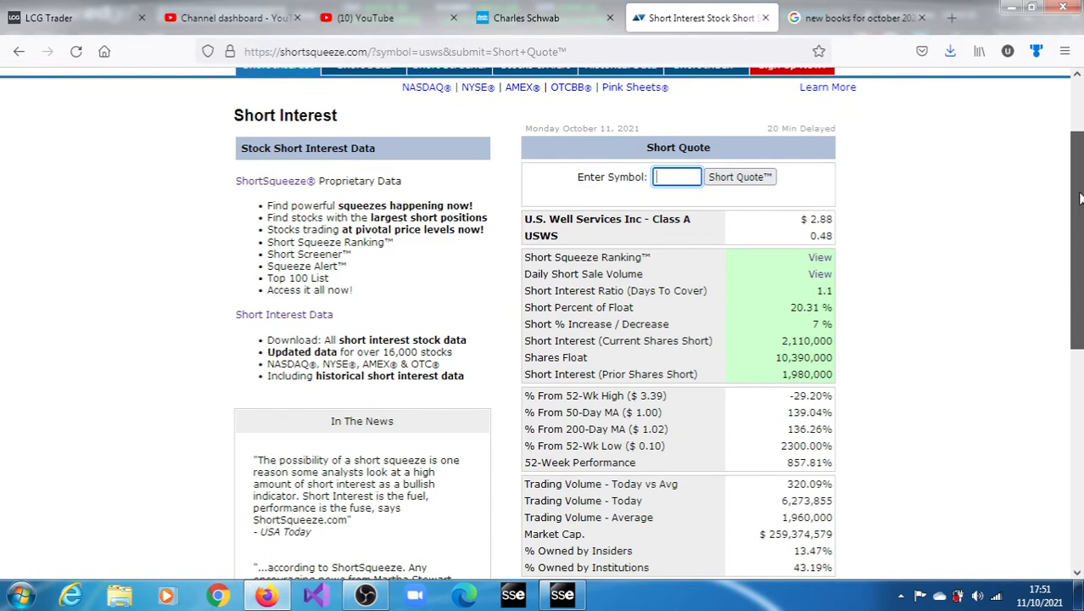
{"action": "scroll", "scroll_direction": "down", "scroll_amount": 3}
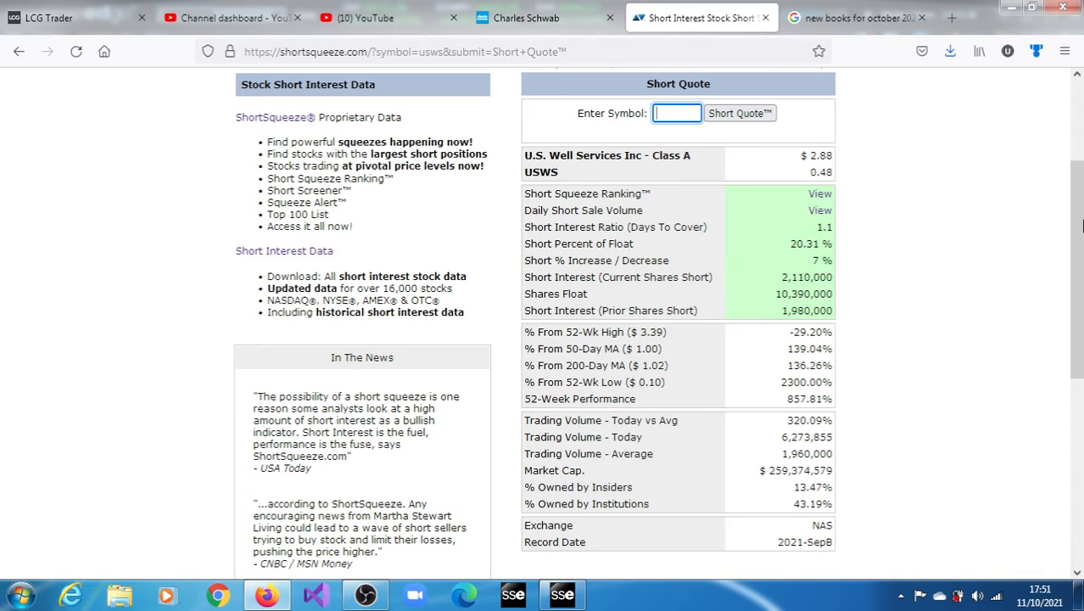
{"action": "mouse_move", "coordinate": [625, 380]}
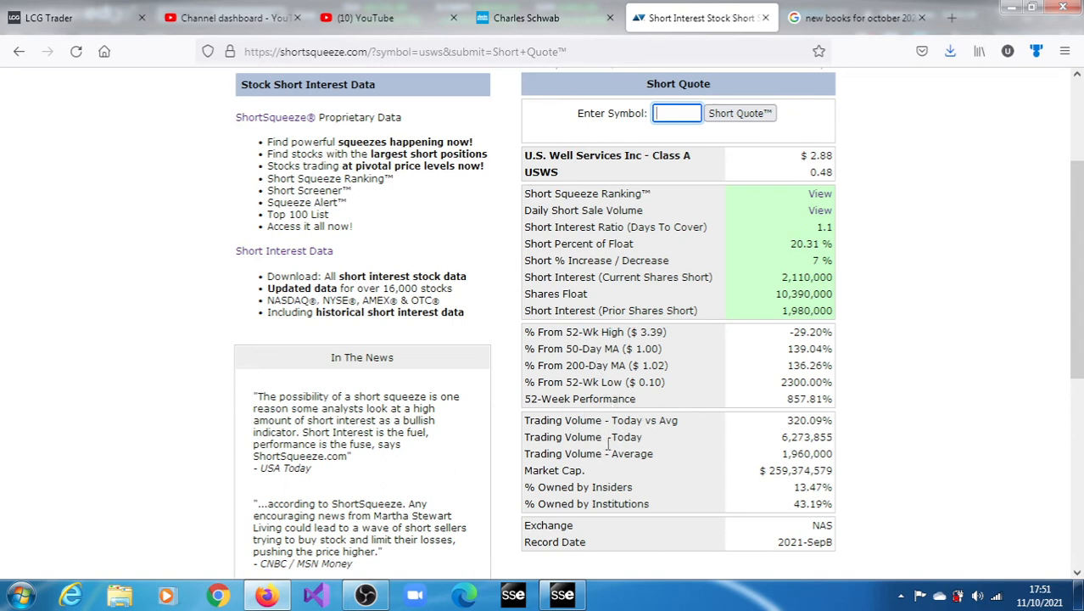
{"action": "mouse_move", "coordinate": [804, 471]}
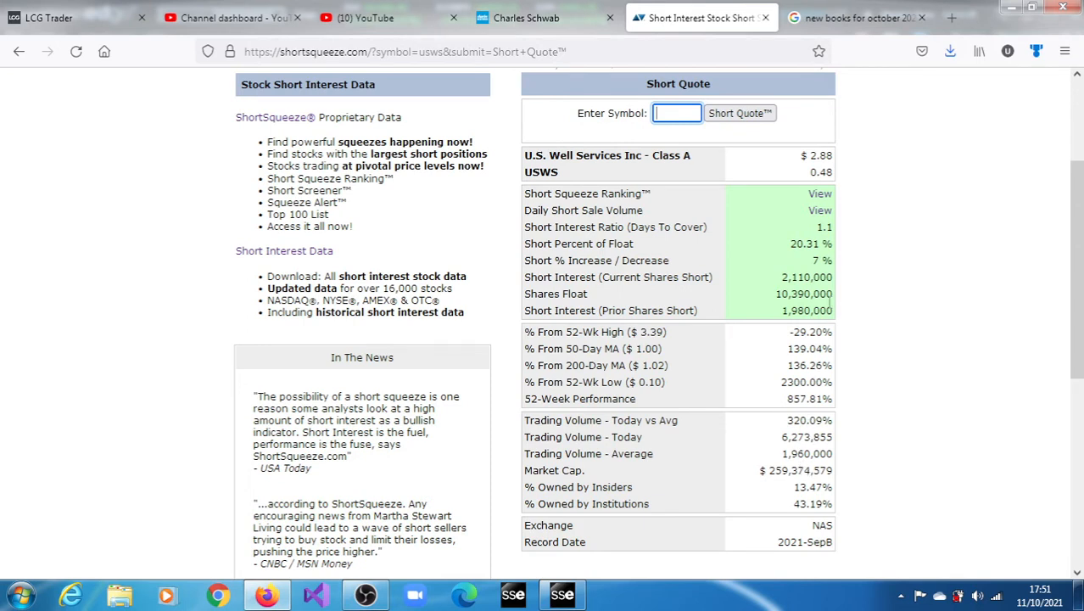
{"action": "mouse_move", "coordinate": [798, 485]}
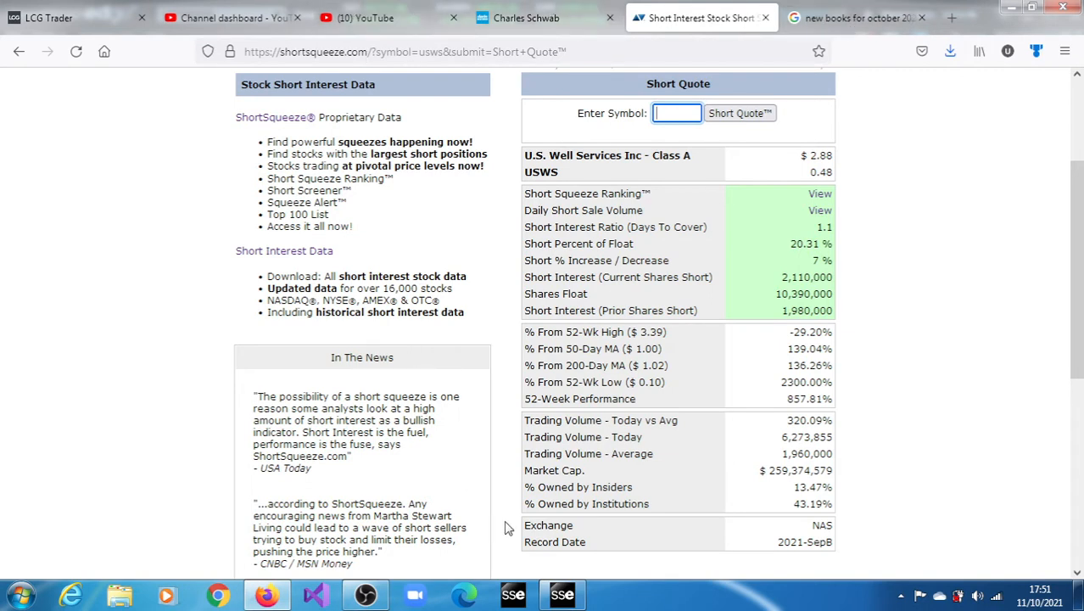
{"action": "left_click", "coordinate": [562, 594]}
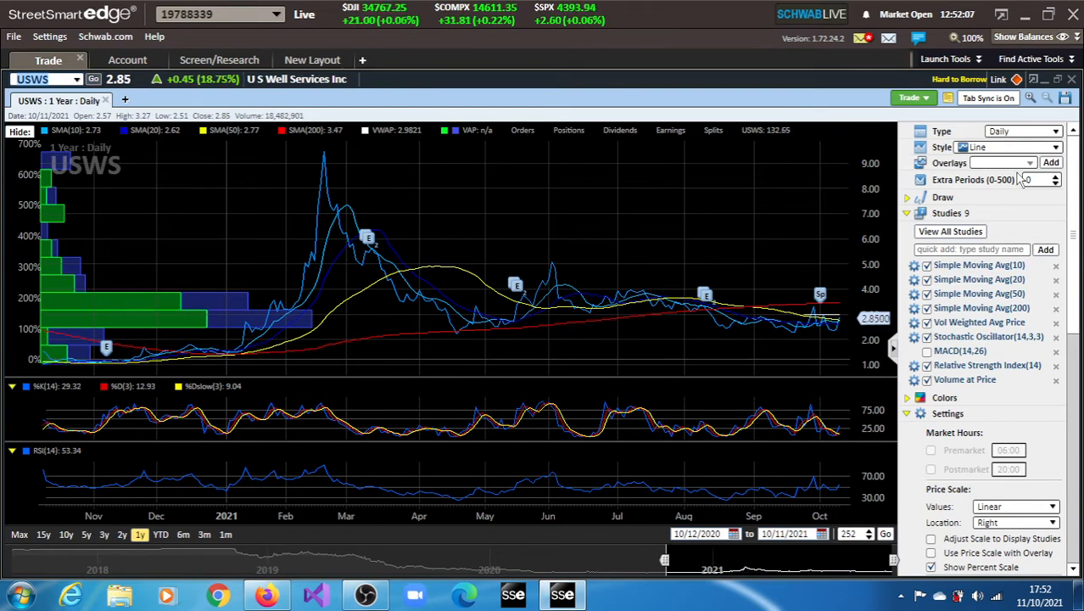
Step: Switch the USWS chart to a two-day, one-minute intraday view
{"action": "left_click", "coordinate": [1021, 131]}
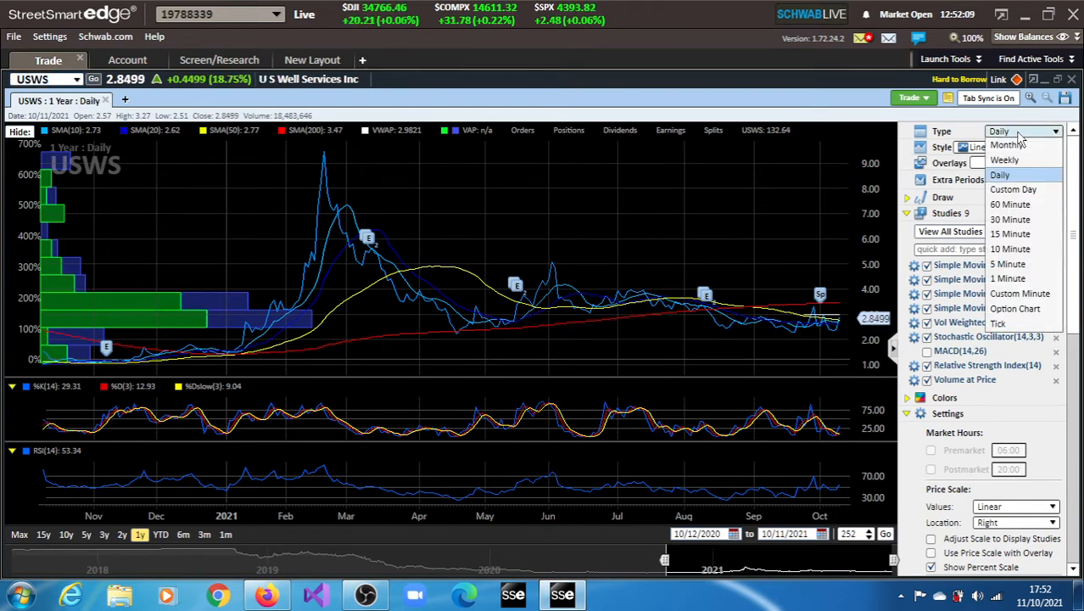
{"action": "left_click", "coordinate": [1009, 247]}
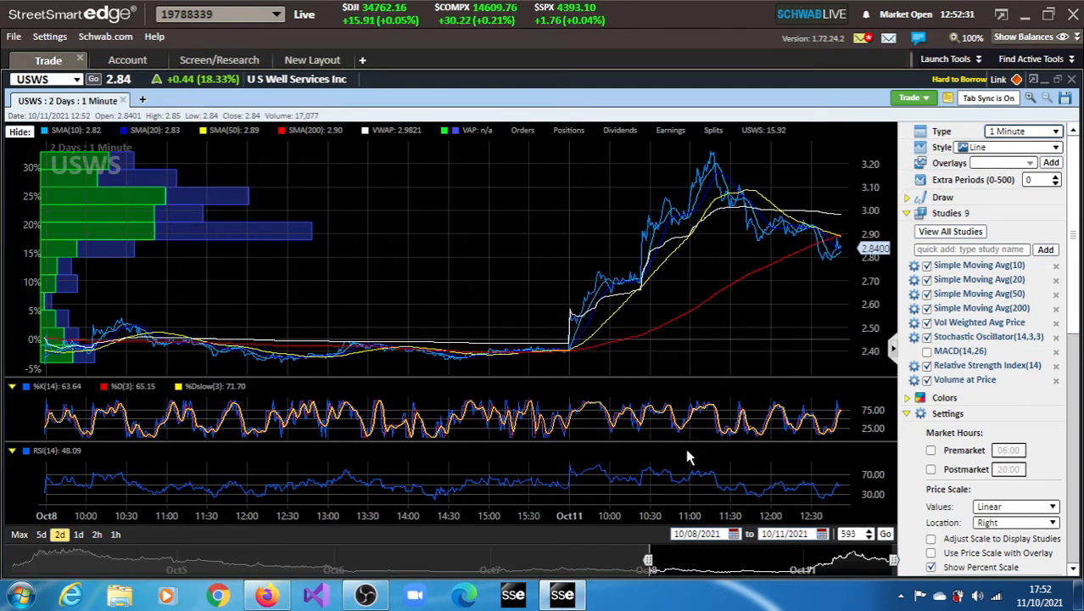
{"action": "mouse_move", "coordinate": [821, 375]}
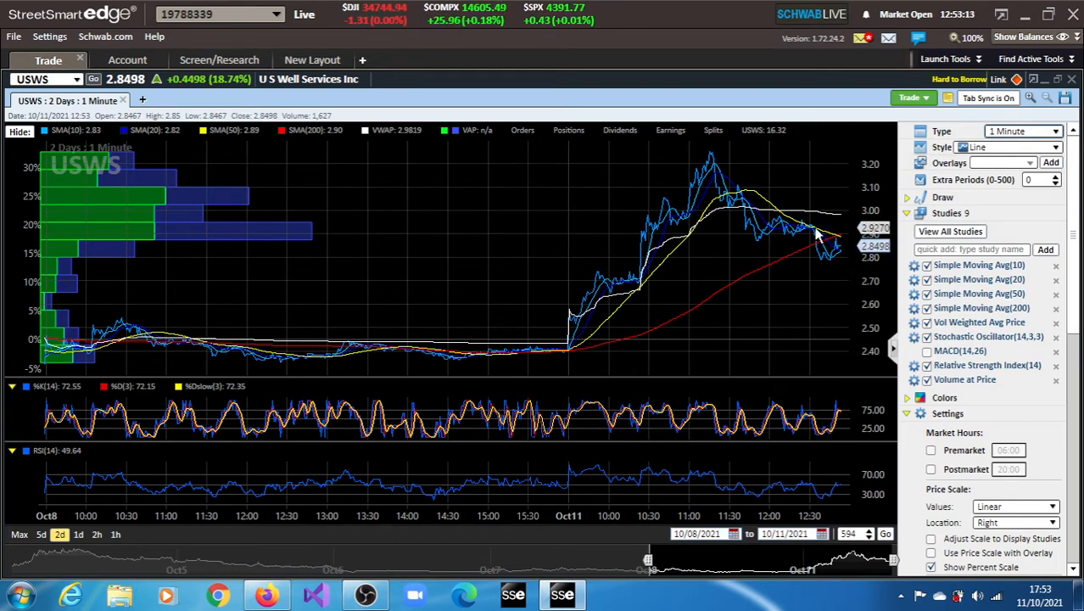
{"action": "mouse_move", "coordinate": [844, 246]}
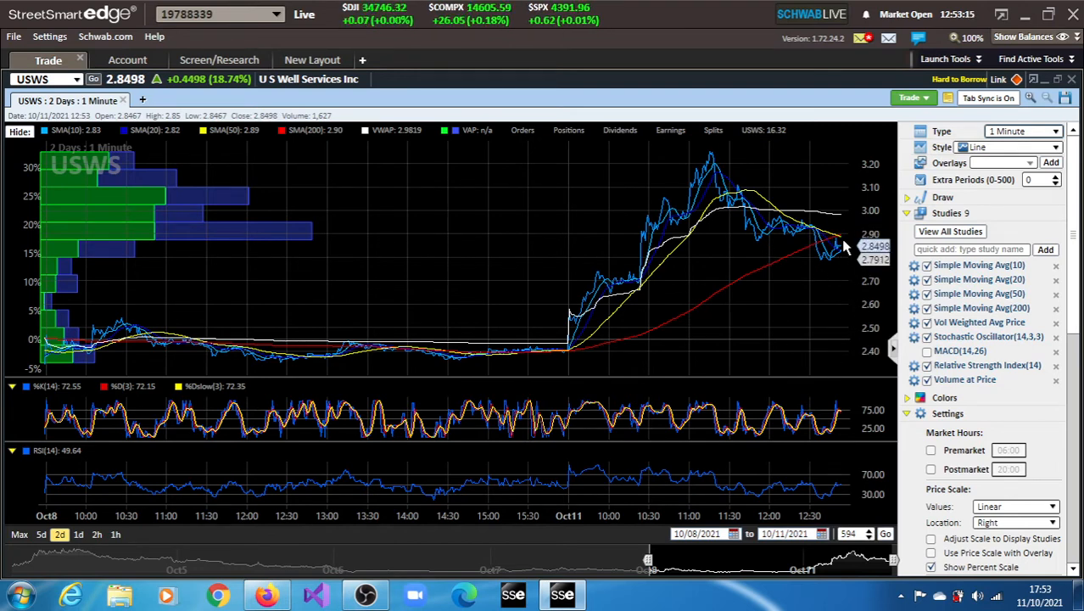
{"action": "mouse_move", "coordinate": [757, 299]}
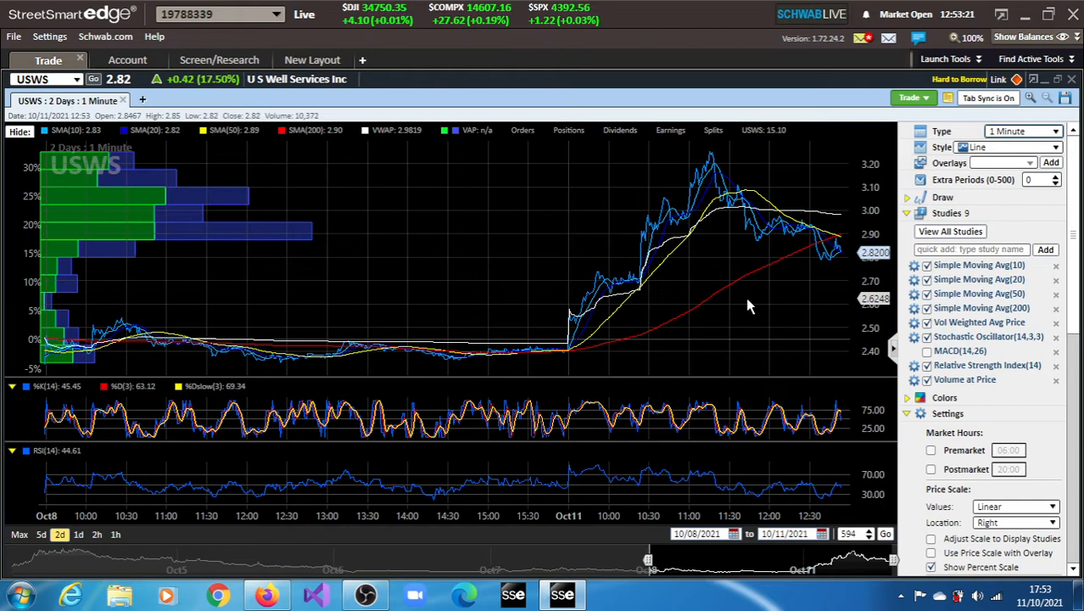
{"action": "mouse_move", "coordinate": [750, 433]}
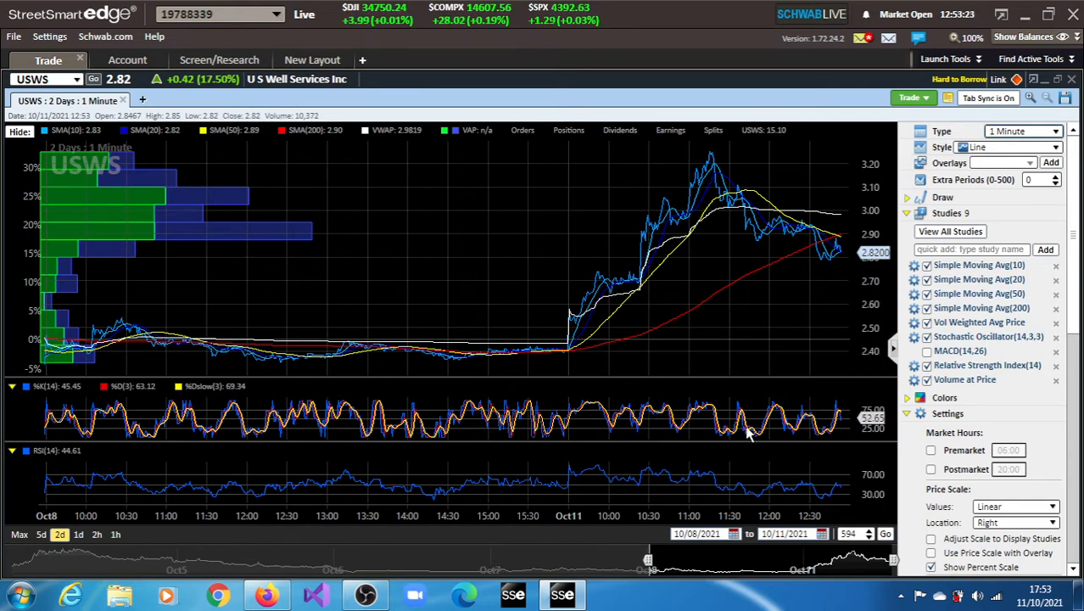
{"action": "mouse_move", "coordinate": [552, 382]}
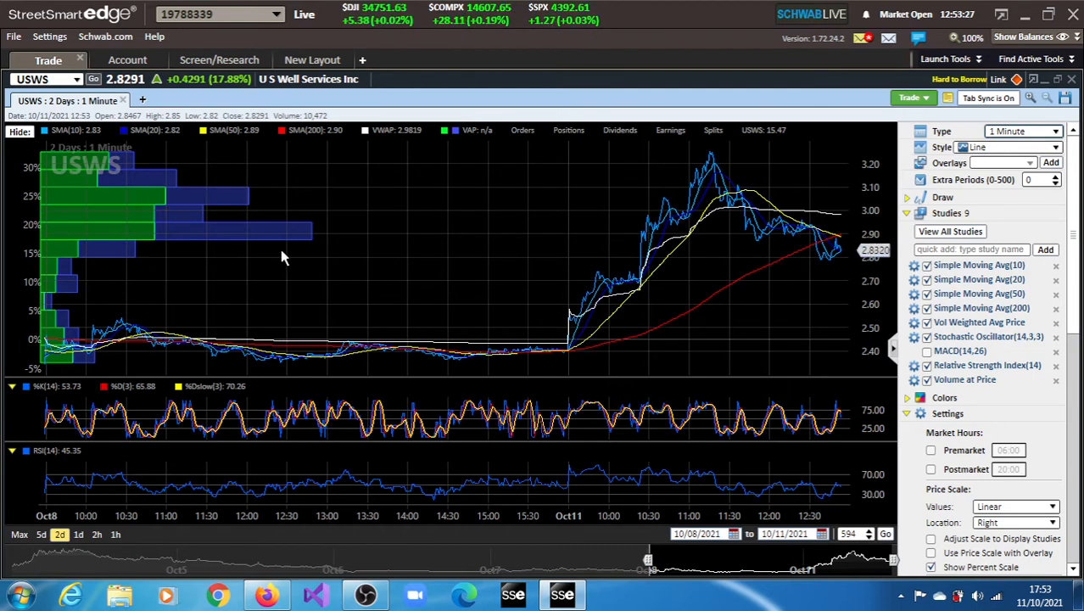
{"action": "mouse_move", "coordinate": [845, 264]}
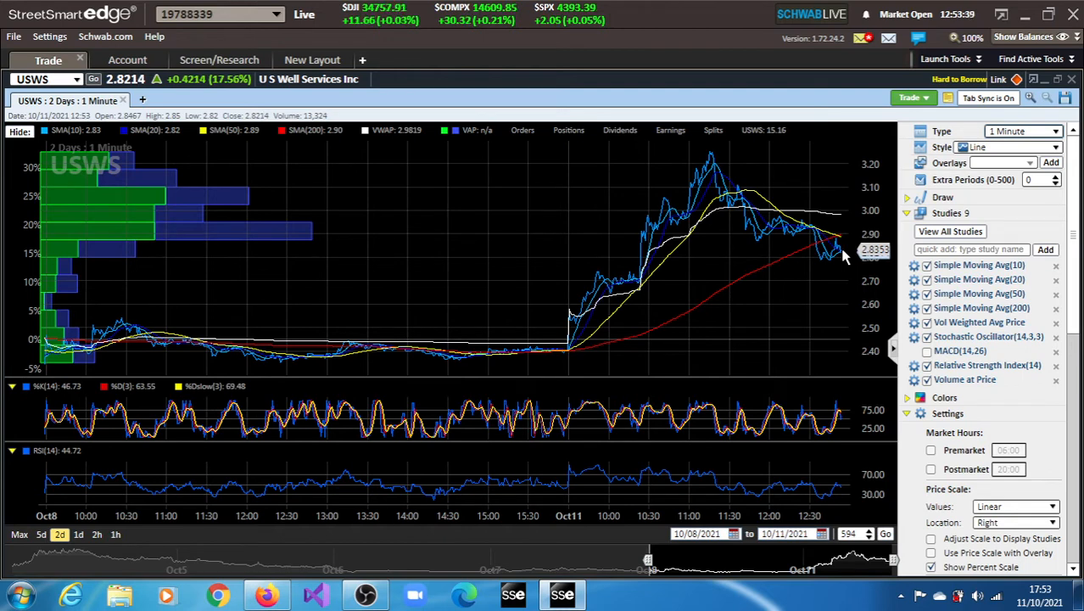
{"action": "mouse_move", "coordinate": [309, 414]}
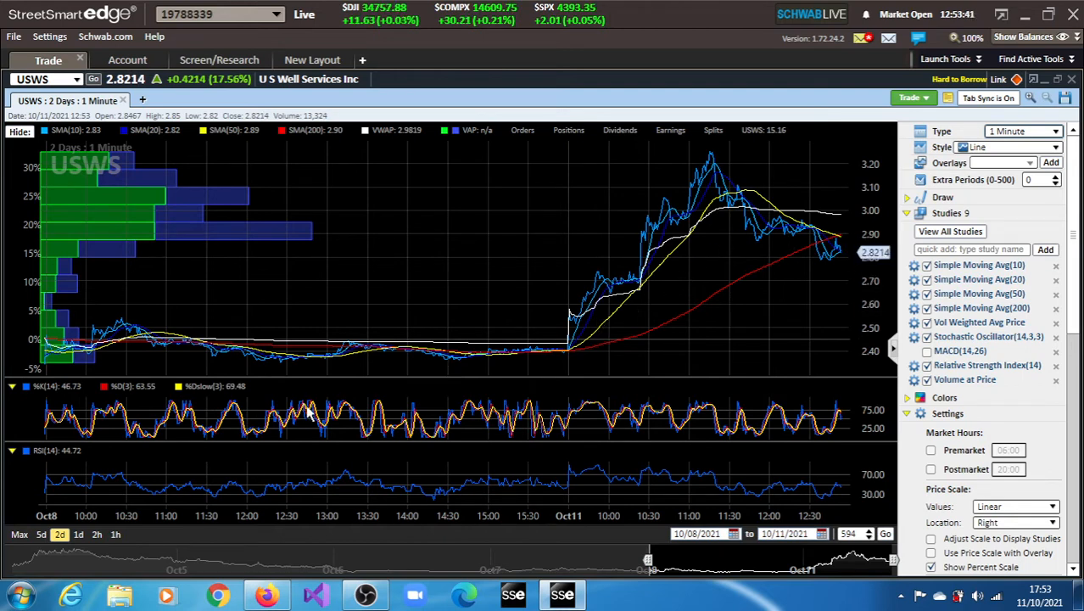
{"action": "mouse_move", "coordinate": [297, 528]}
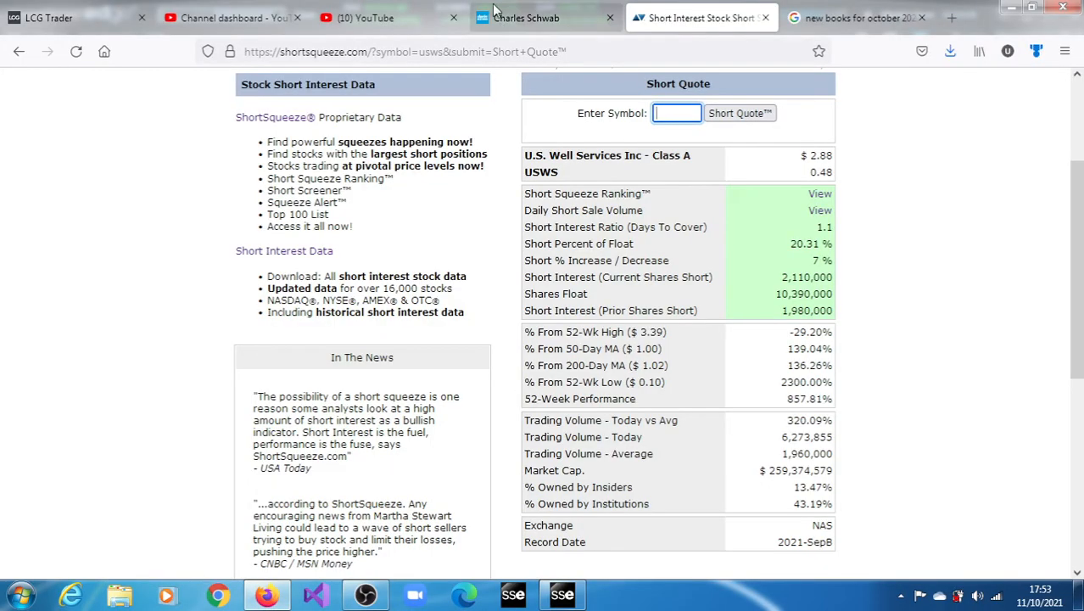
Step: Bring up Schwab Trade Source's USWS quote page with its one-year chart and share profile in view
{"action": "left_click", "coordinate": [526, 17]}
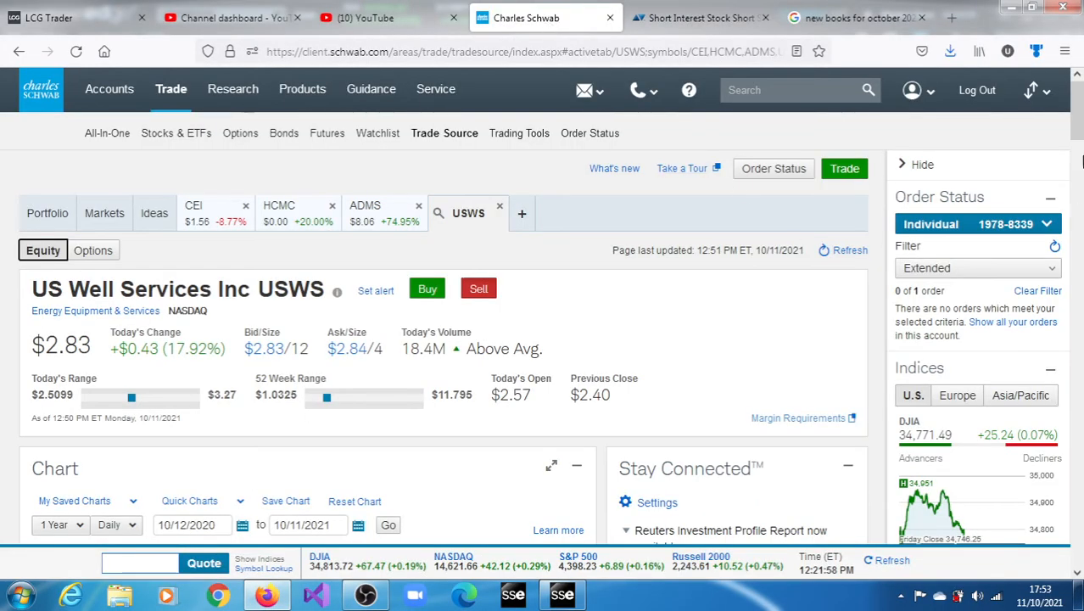
{"action": "scroll", "scroll_direction": "down", "scroll_amount": 3}
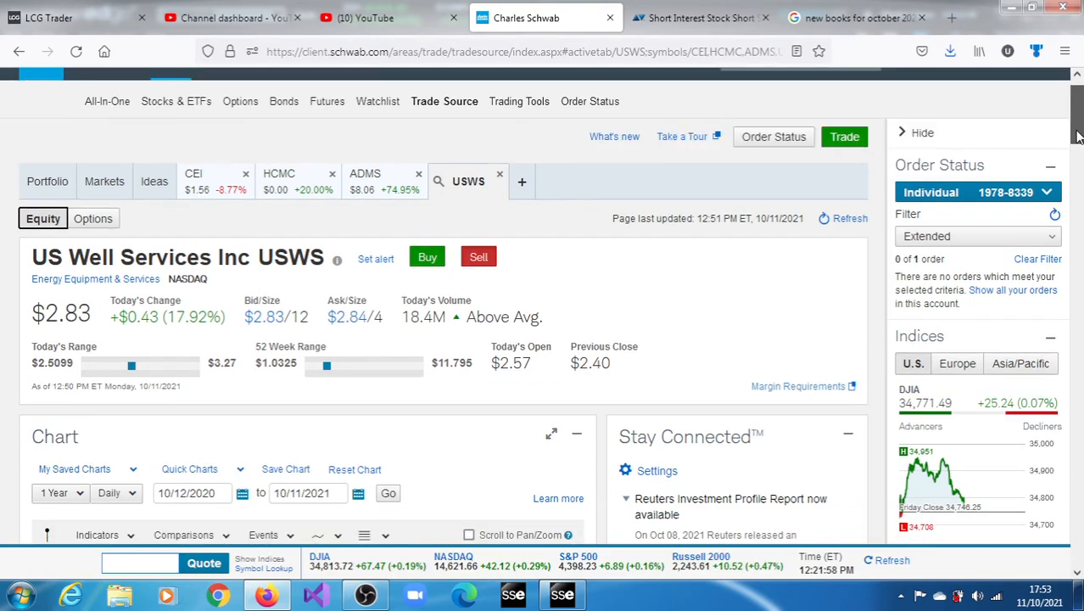
{"action": "scroll", "scroll_direction": "down", "scroll_amount": 3}
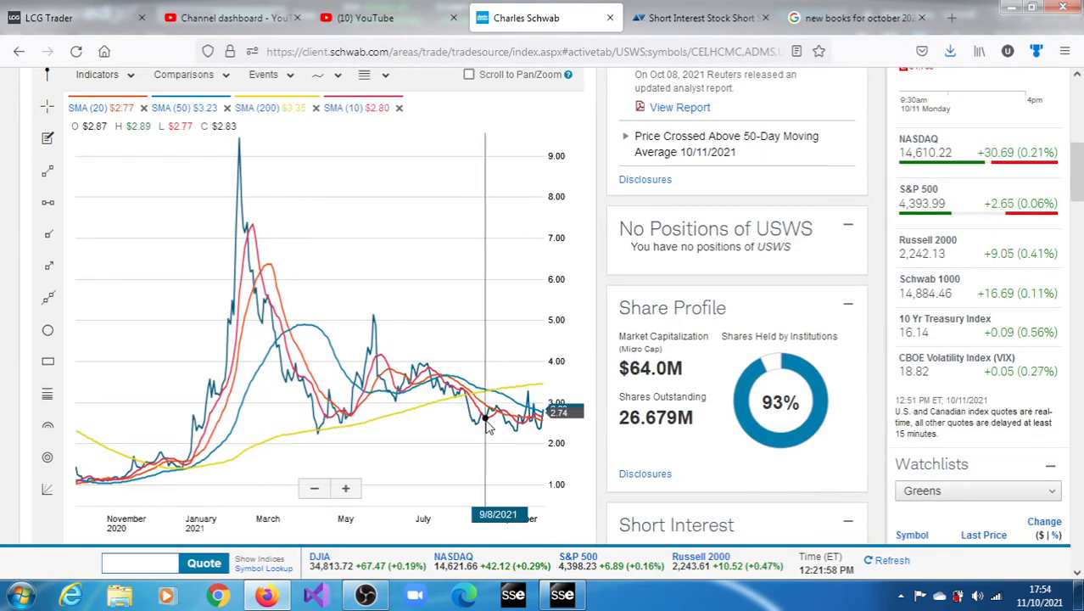
{"action": "mouse_move", "coordinate": [540, 424]}
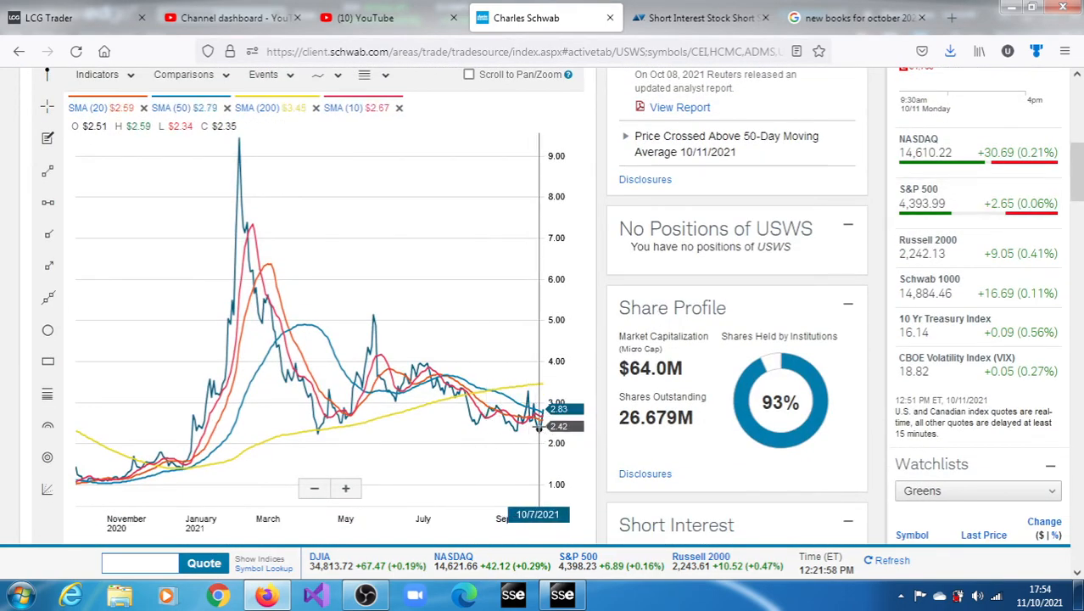
{"action": "mouse_move", "coordinate": [537, 428]}
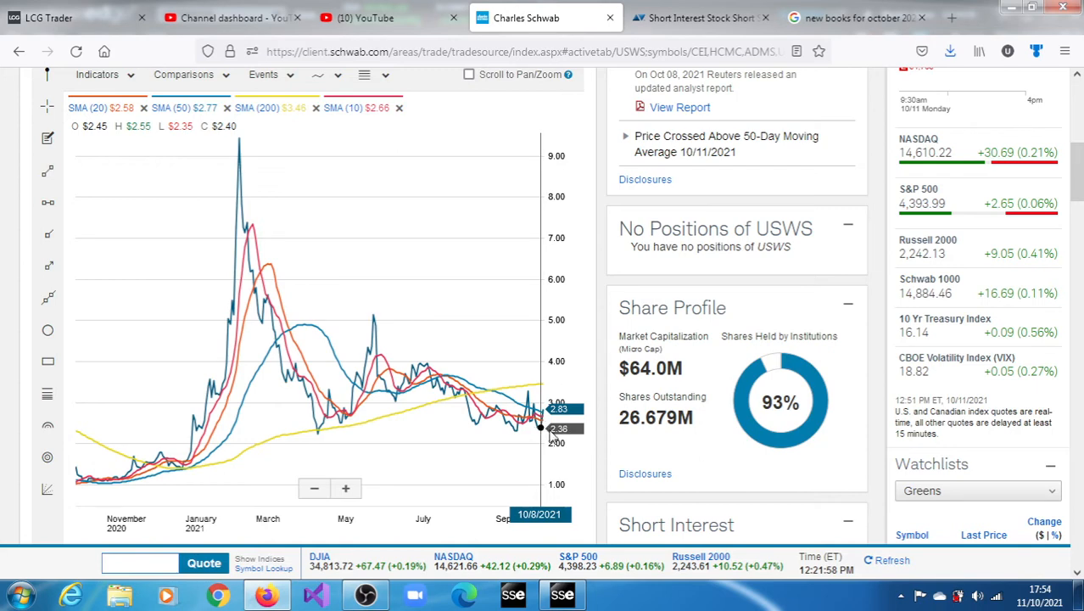
Step: Review Schwab's USWS indicators, ratings and short interest, then return to the StreetSmart Edge USWS chart
{"action": "scroll", "scroll_direction": "down", "scroll_amount": 3}
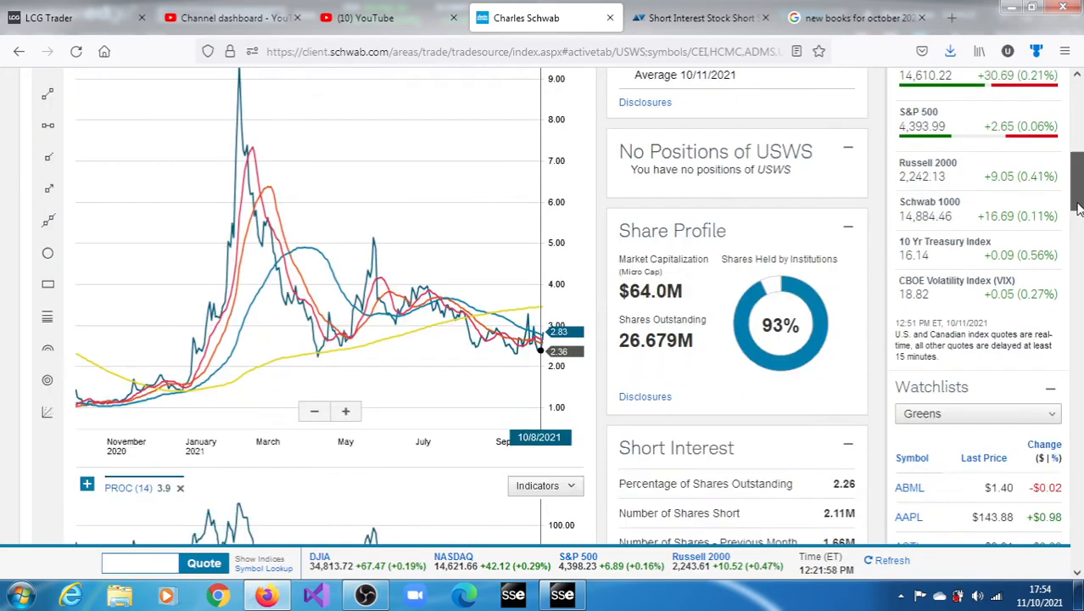
{"action": "scroll", "scroll_direction": "down", "scroll_amount": 3}
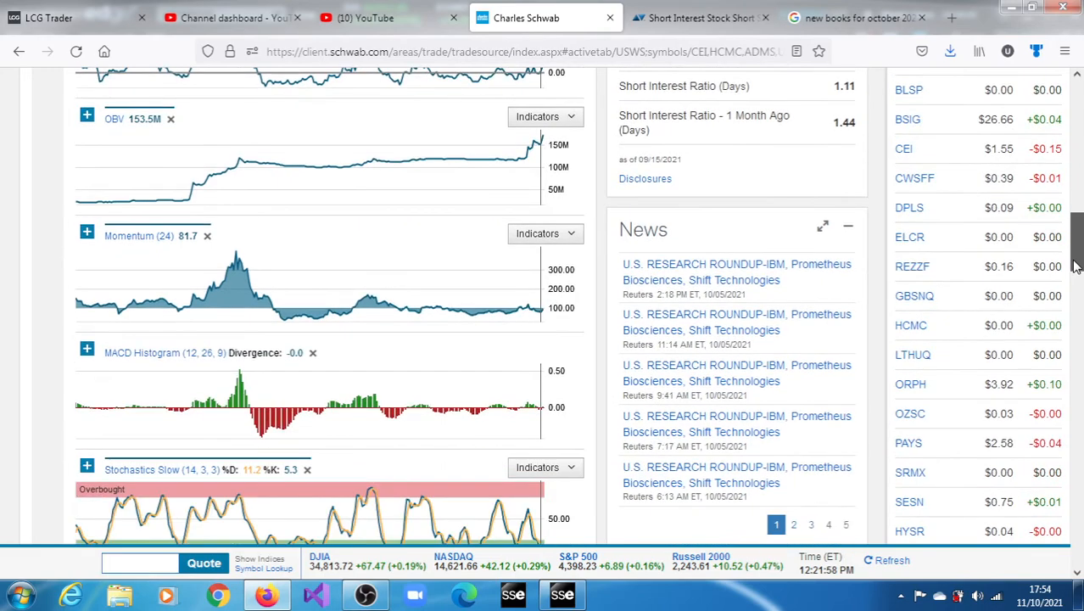
{"action": "scroll", "scroll_direction": "down", "scroll_amount": 3}
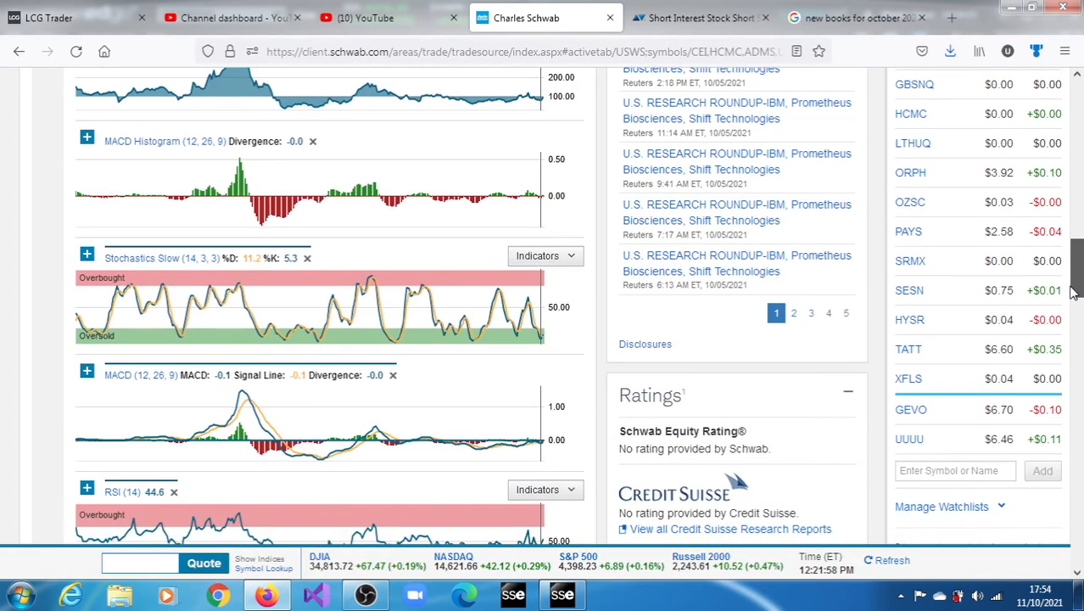
{"action": "scroll", "scroll_direction": "down", "scroll_amount": 3}
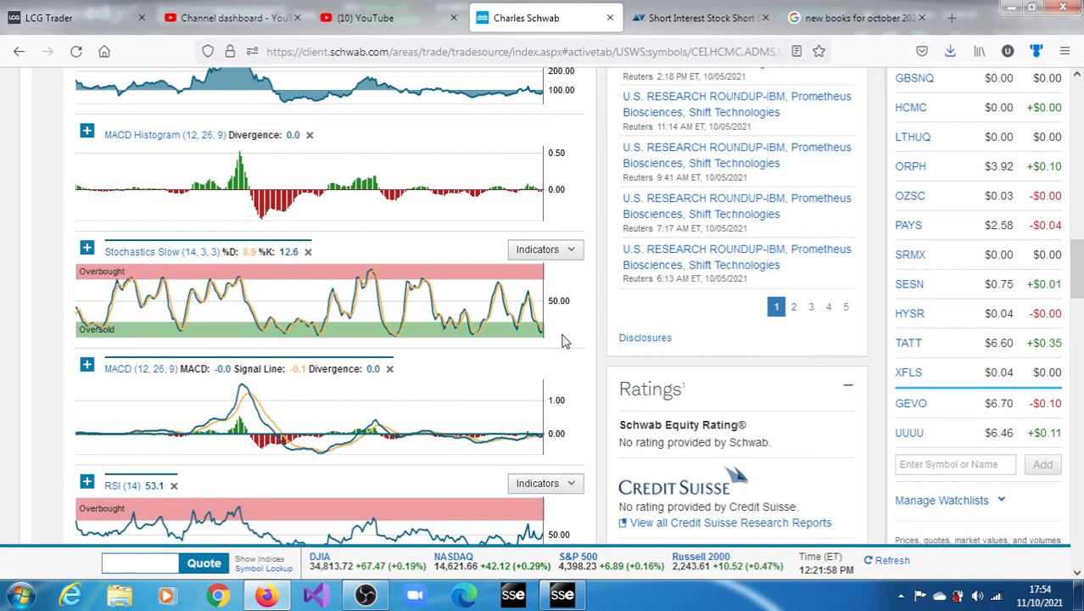
{"action": "mouse_move", "coordinate": [621, 366]}
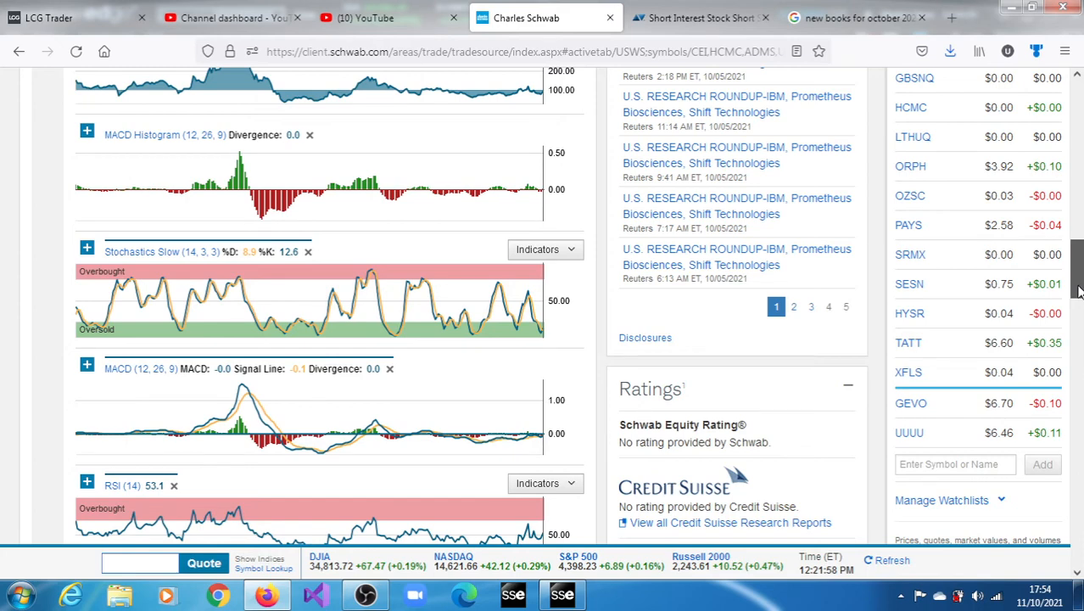
{"action": "scroll", "scroll_direction": "down", "scroll_amount": 3}
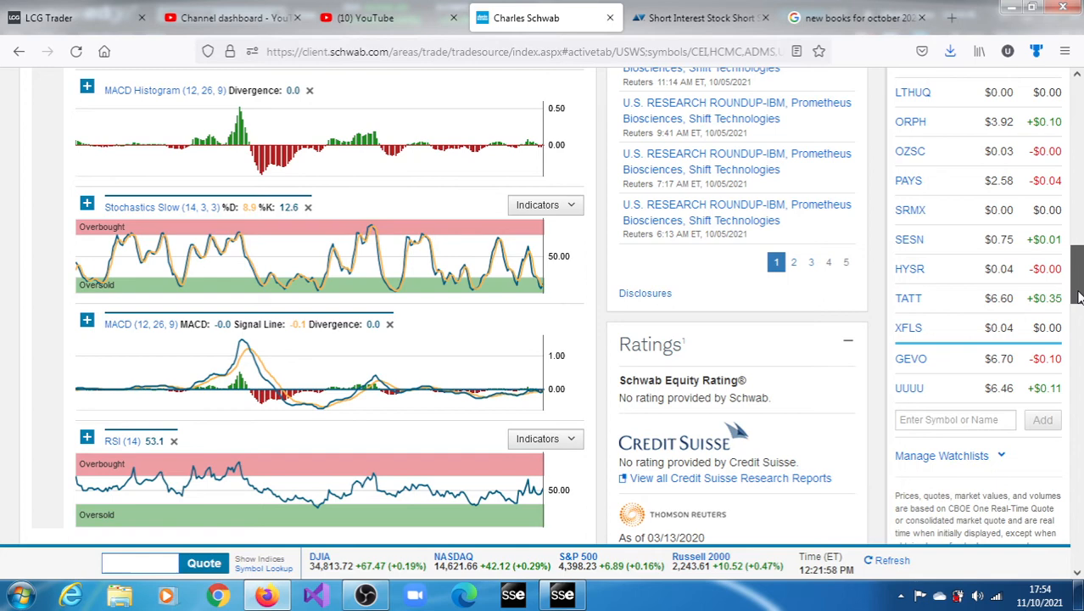
{"action": "scroll", "scroll_direction": "down", "scroll_amount": 3}
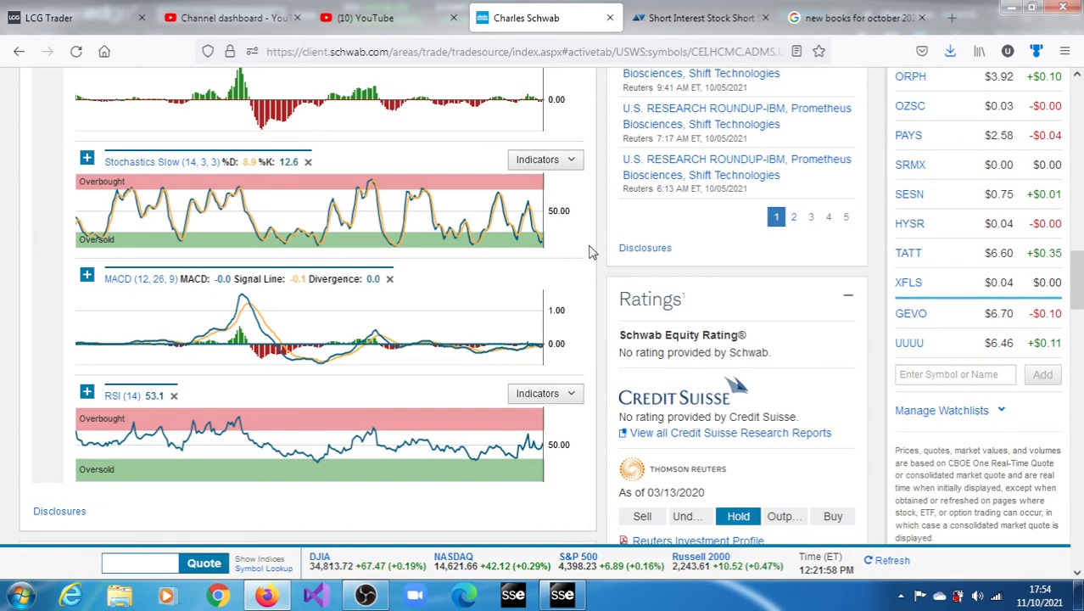
{"action": "mouse_move", "coordinate": [560, 248]}
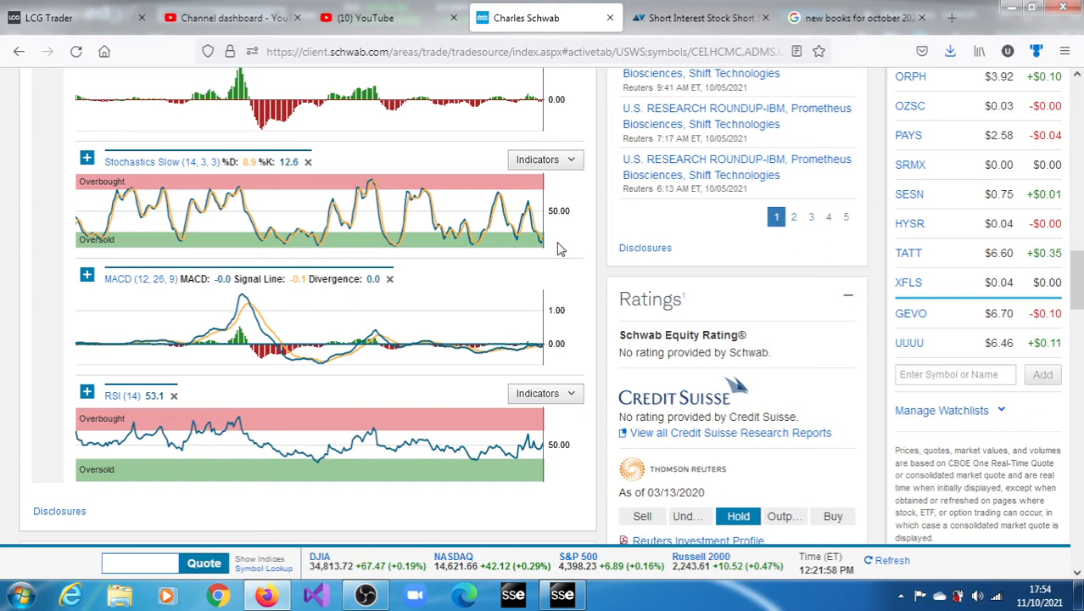
{"action": "mouse_move", "coordinate": [550, 252]}
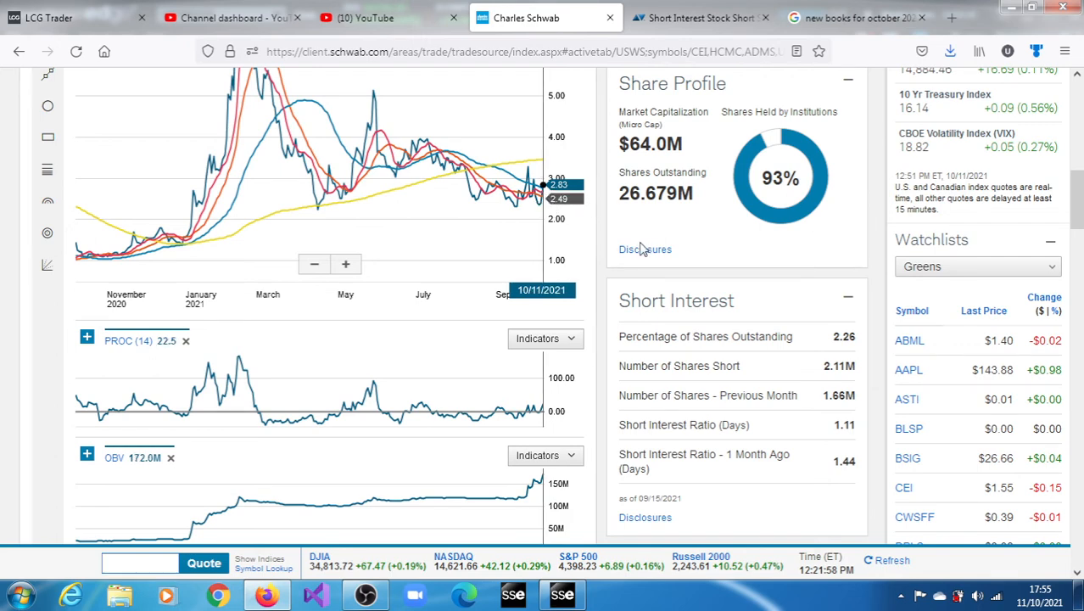
{"action": "mouse_move", "coordinate": [609, 232]}
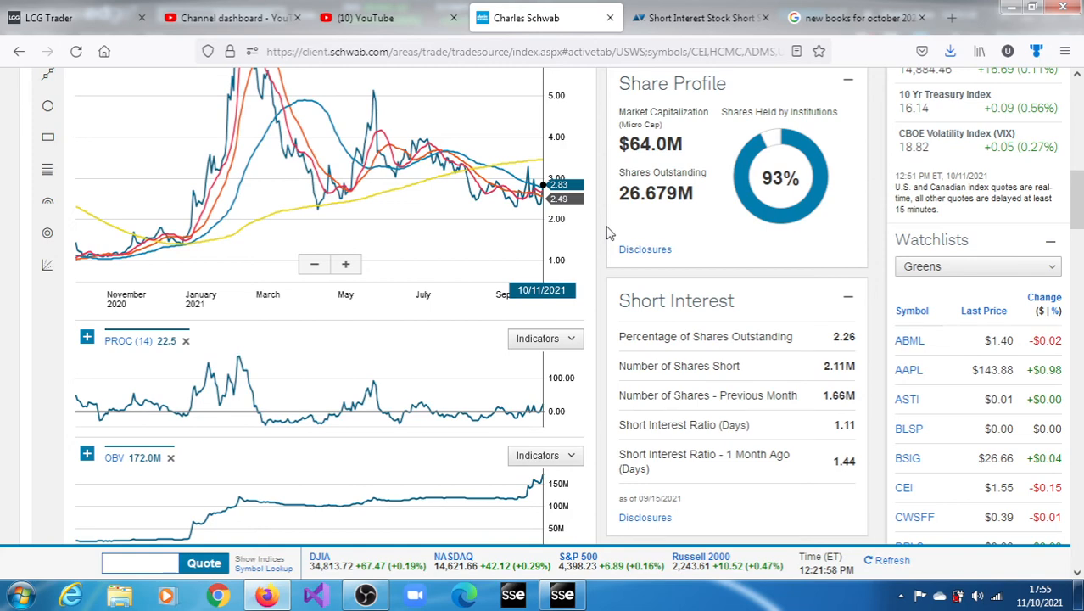
{"action": "mouse_move", "coordinate": [892, 219]}
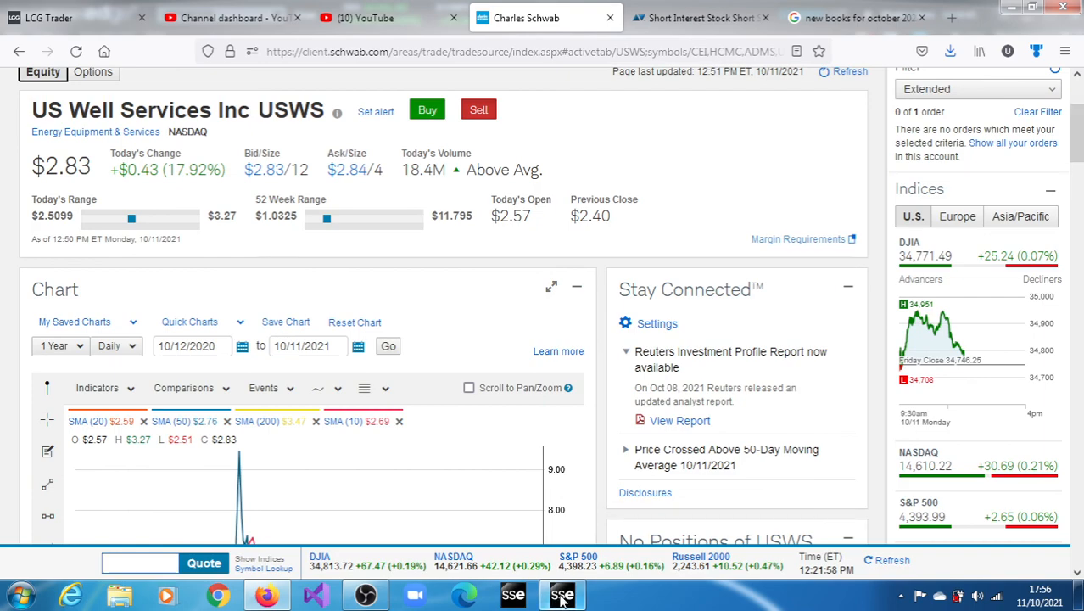
{"action": "left_click", "coordinate": [561, 594]}
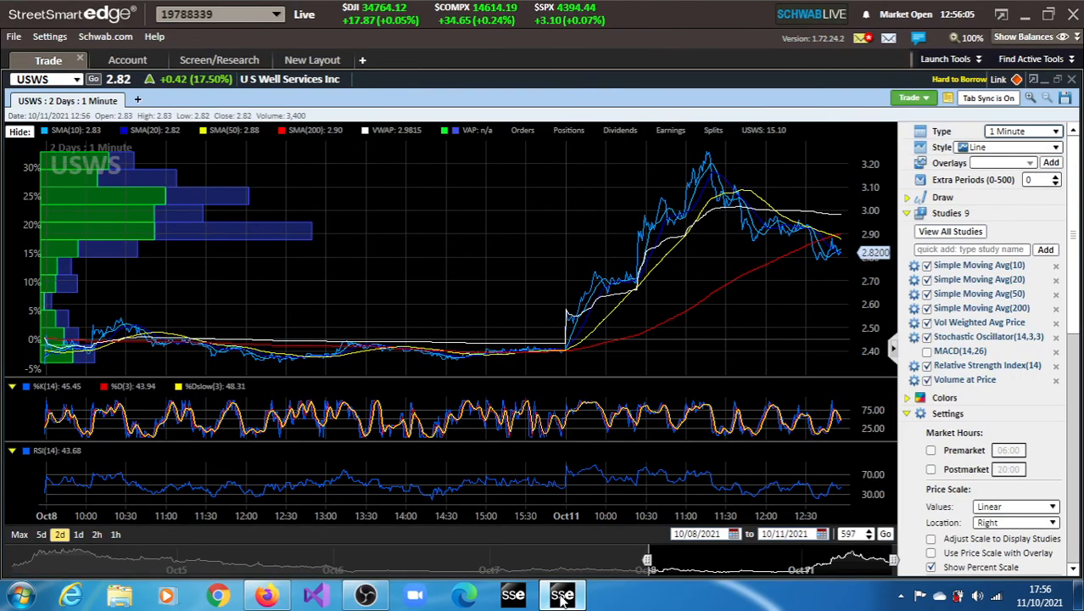